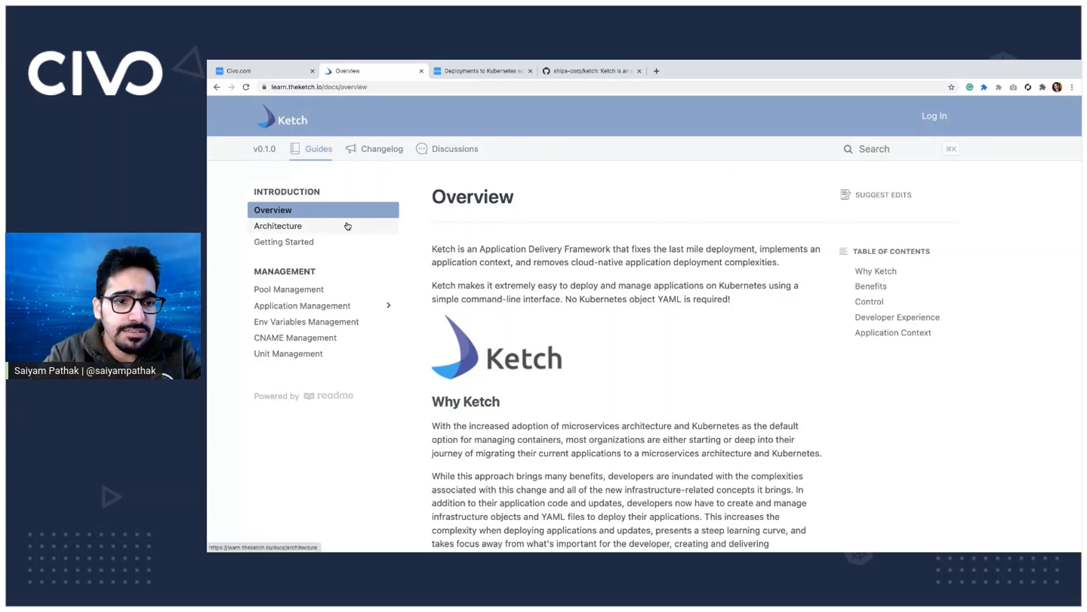
Open the Ketch Architecture page and scroll through its diagrams to Ingress Controllers
click(277, 226)
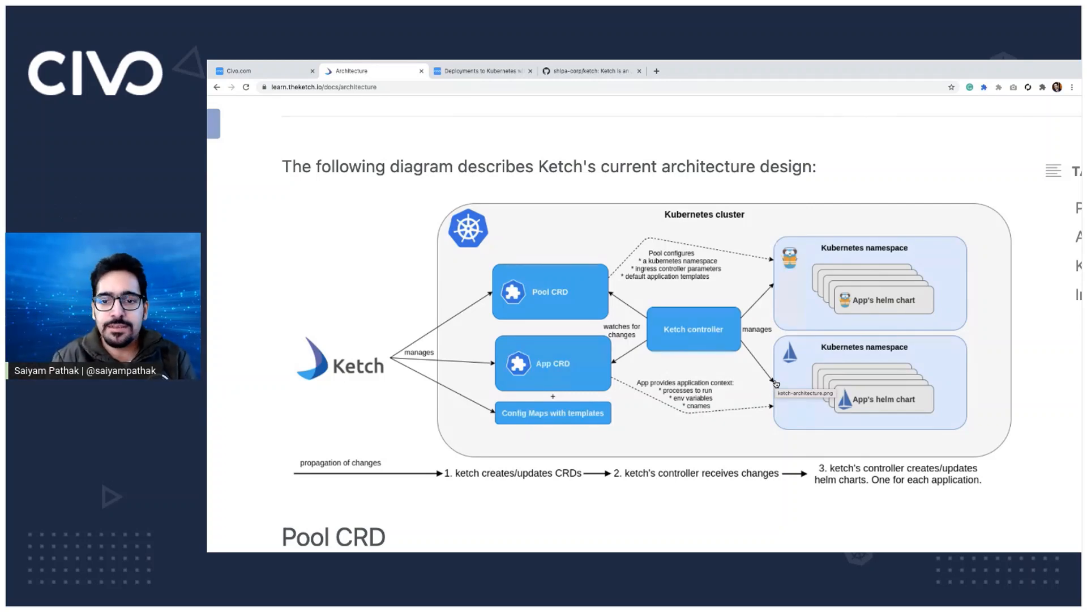
scroll(down, 3)
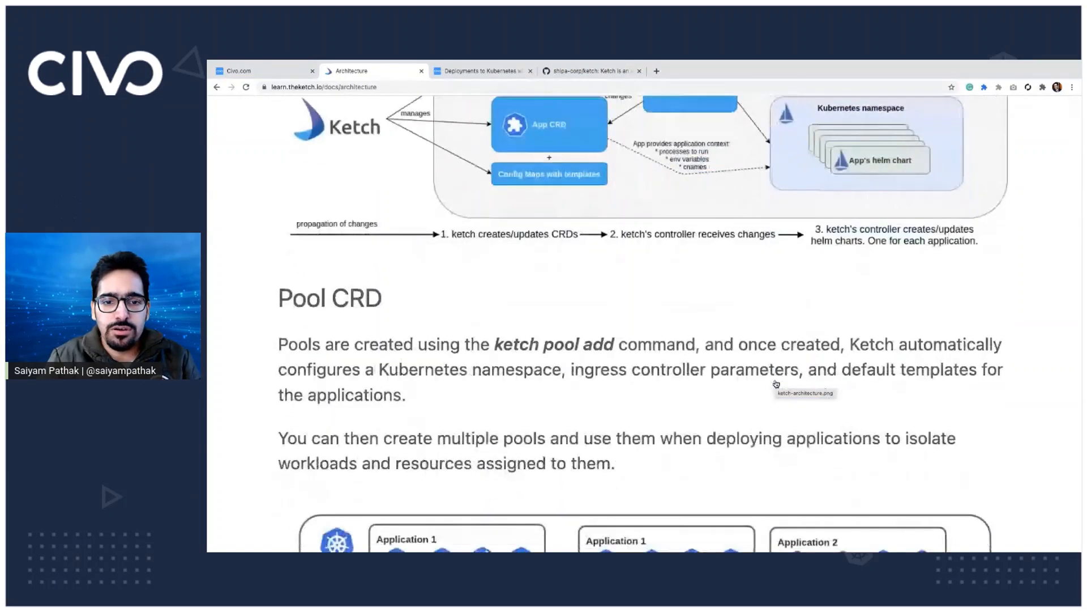
scroll(down, 3)
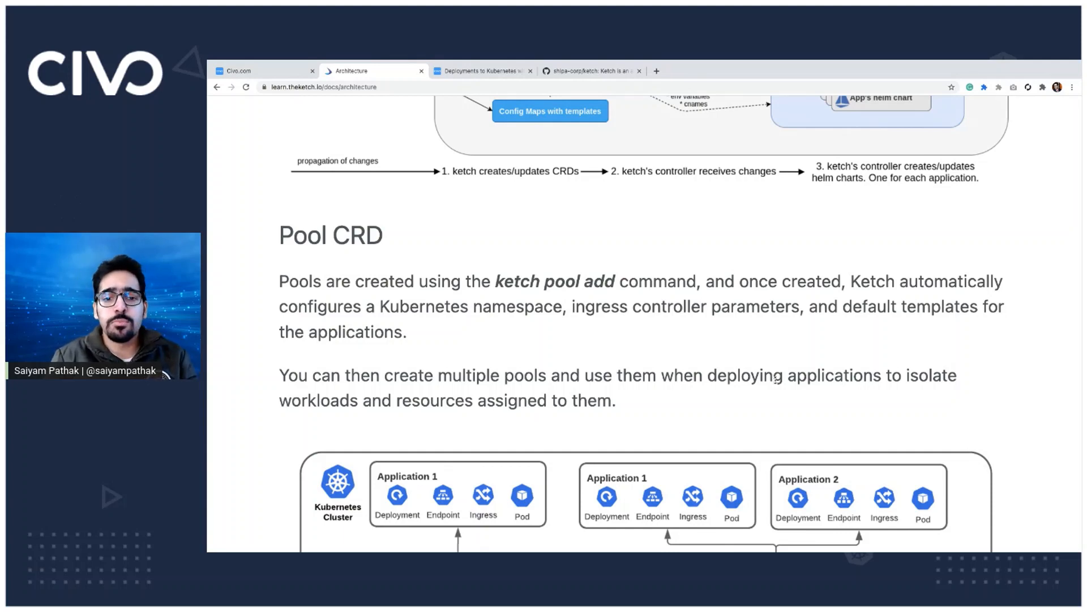
scroll(down, 3)
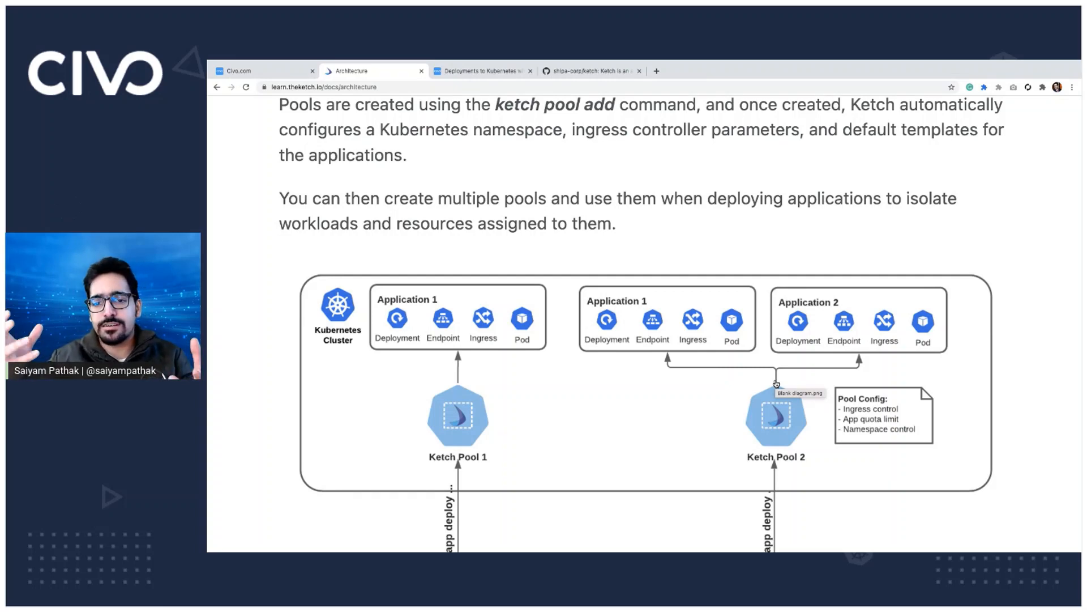
scroll(down, 3)
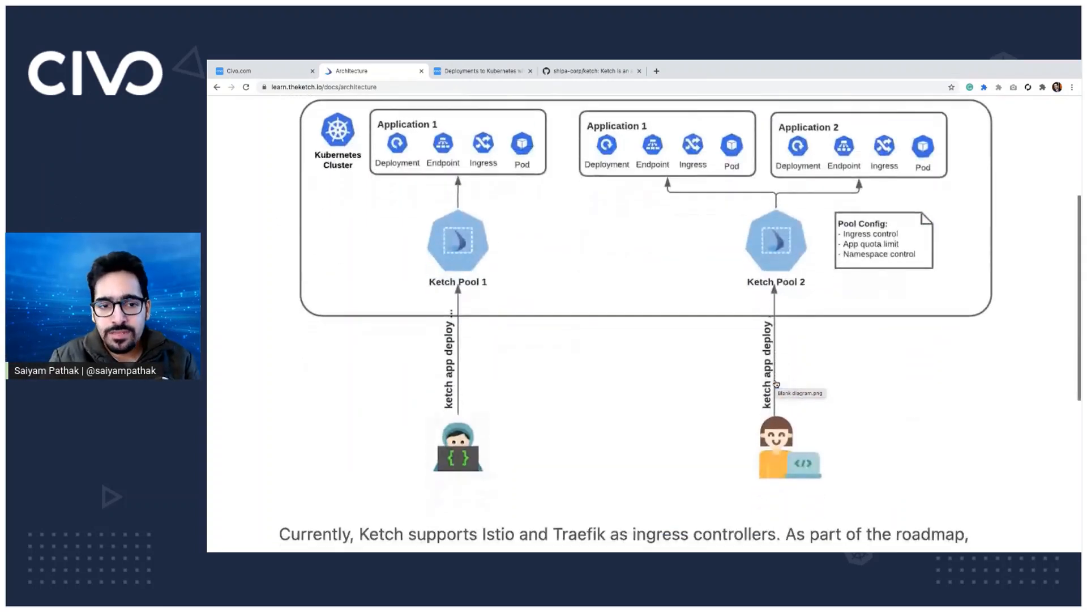
scroll(down, 3)
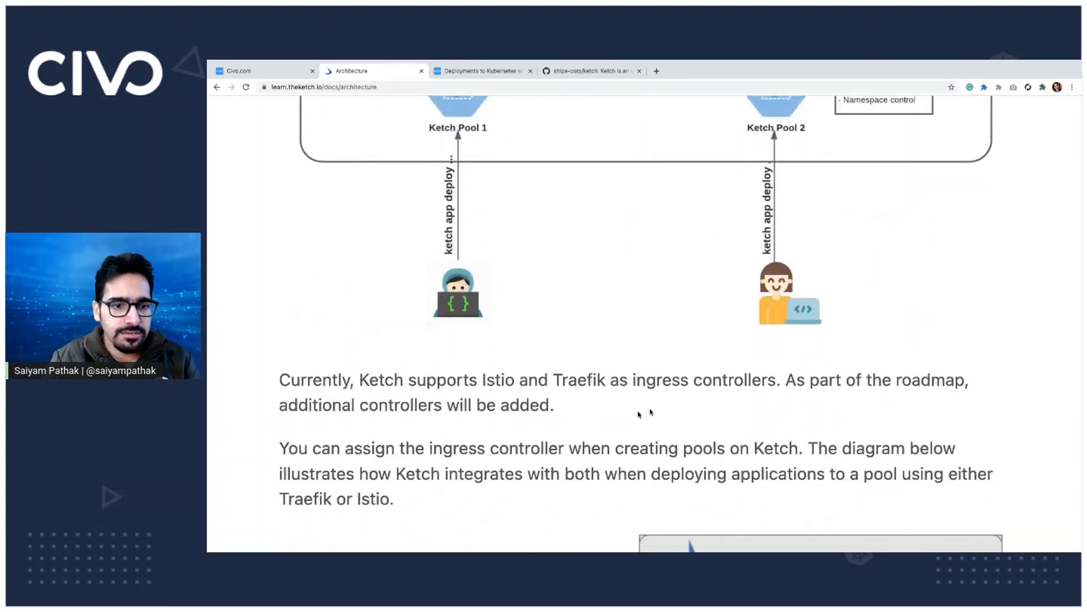
scroll(down, 3)
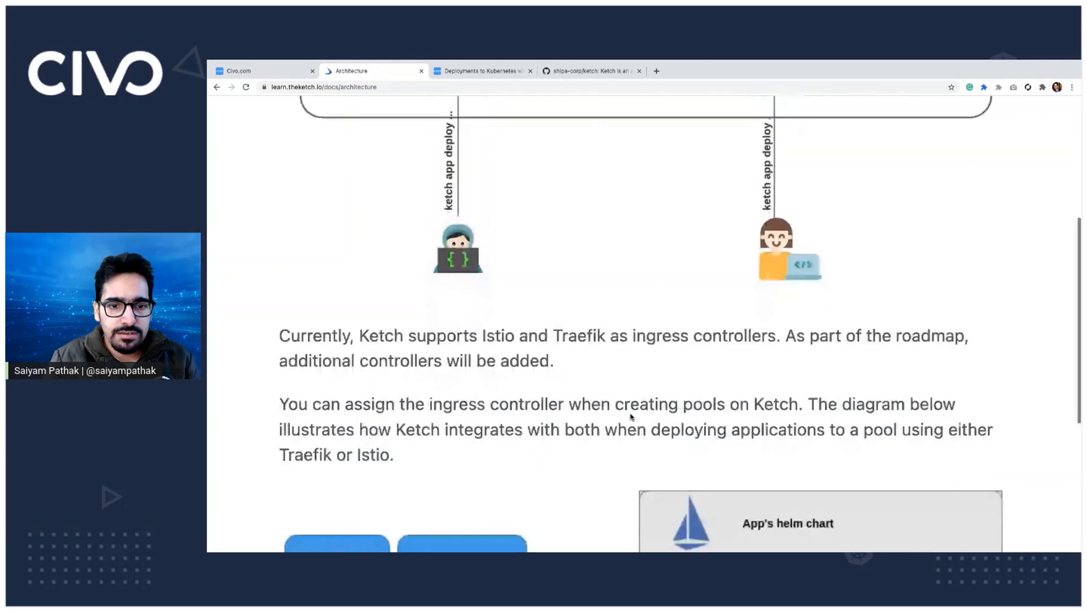
scroll(up, 3)
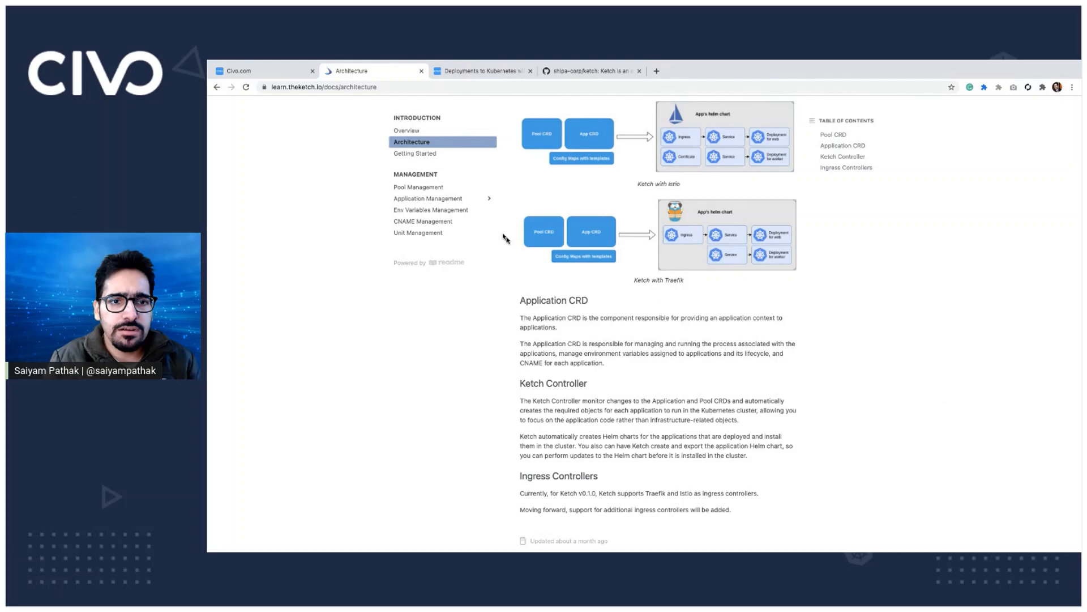
Open Getting Started and scroll to the Installing Ketch and Ketch CLI section
click(414, 154)
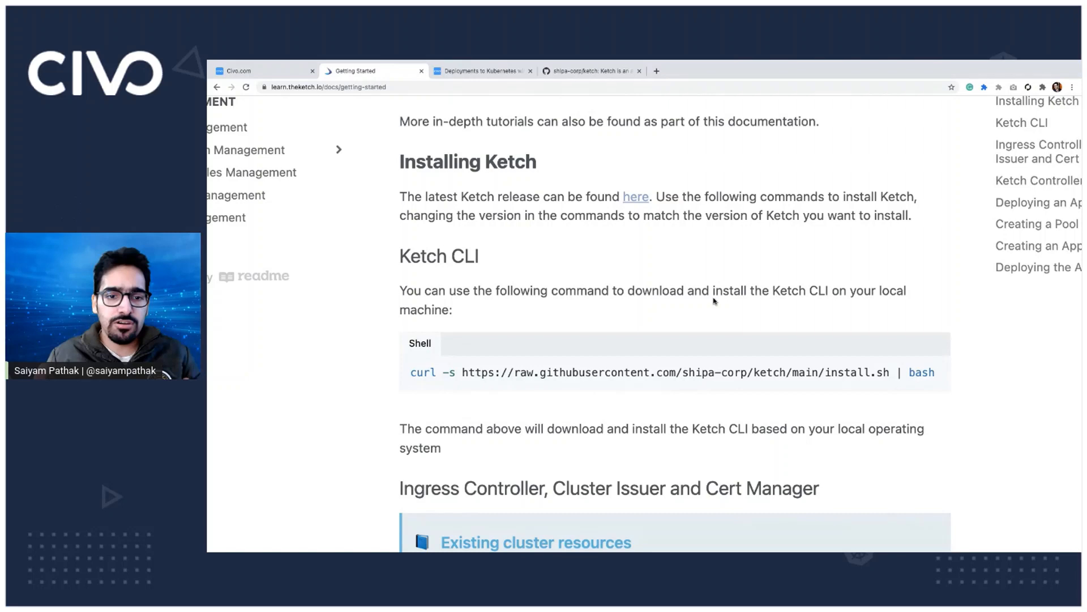
scroll(down, 3)
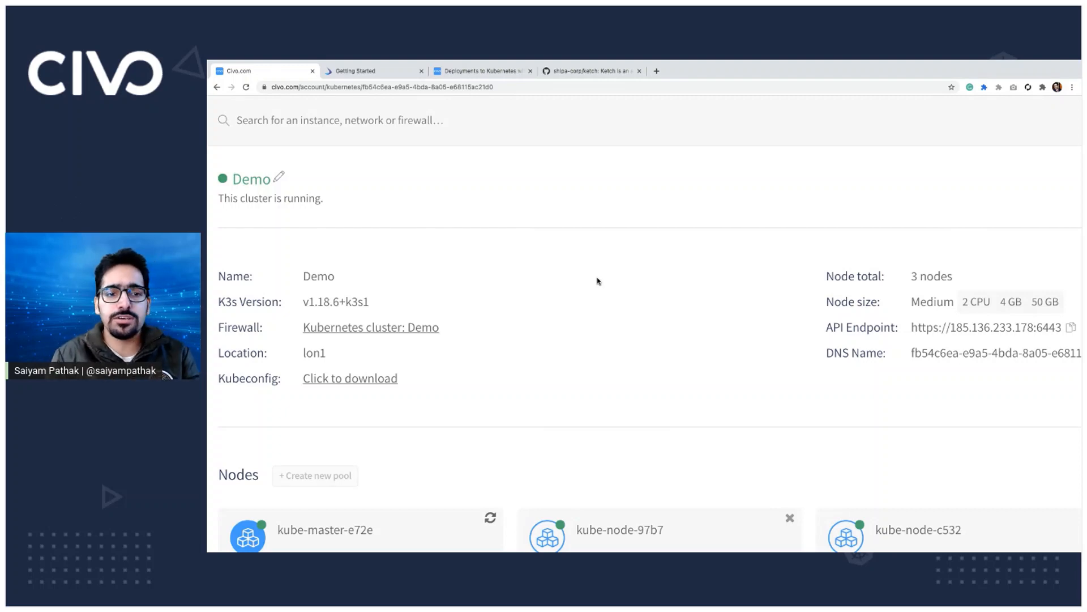
mouse_move(589, 275)
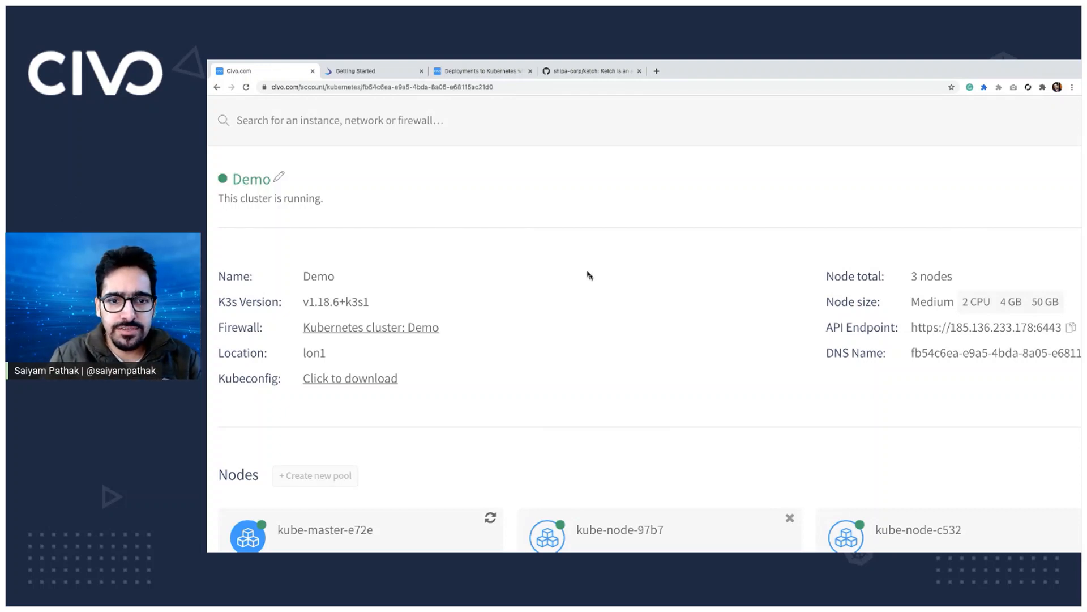
View the Civo Demo cluster's nodes and installed apps, including Cert Manager and Traefik
click(373, 70)
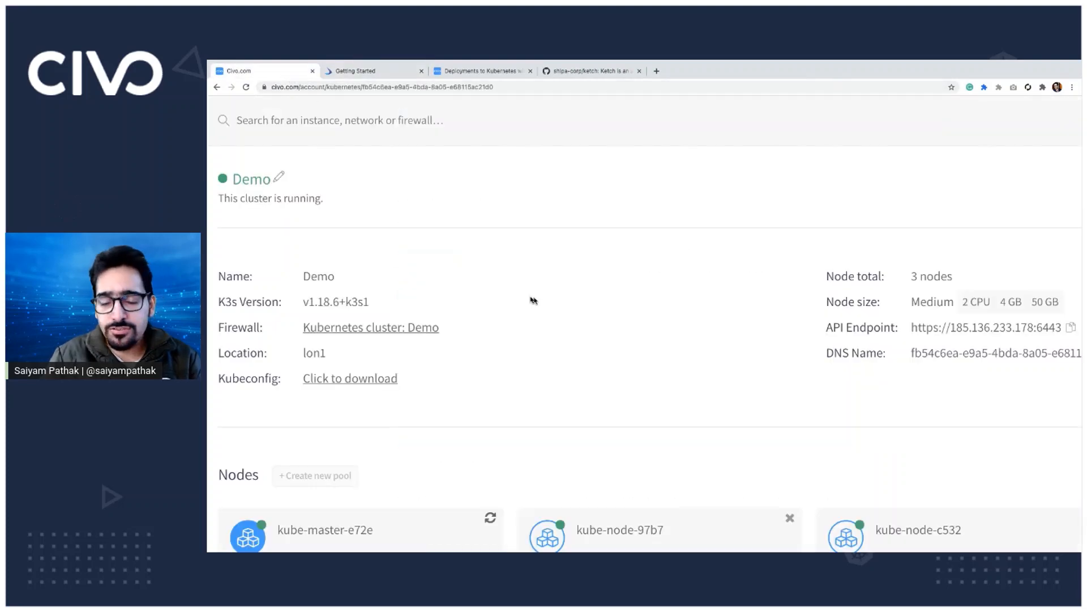
scroll(down, 3)
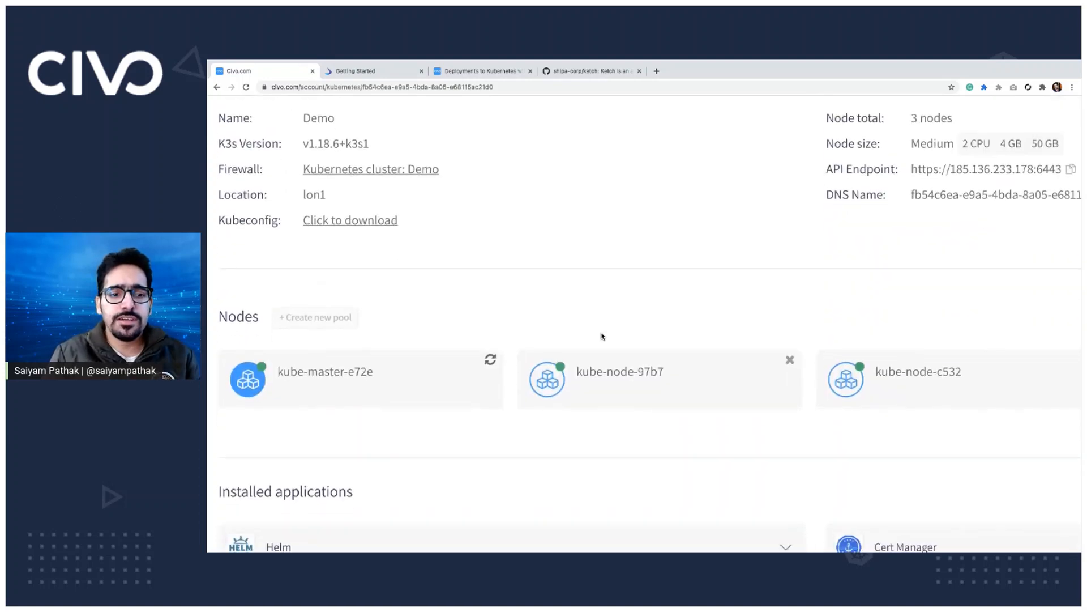
scroll(down, 3)
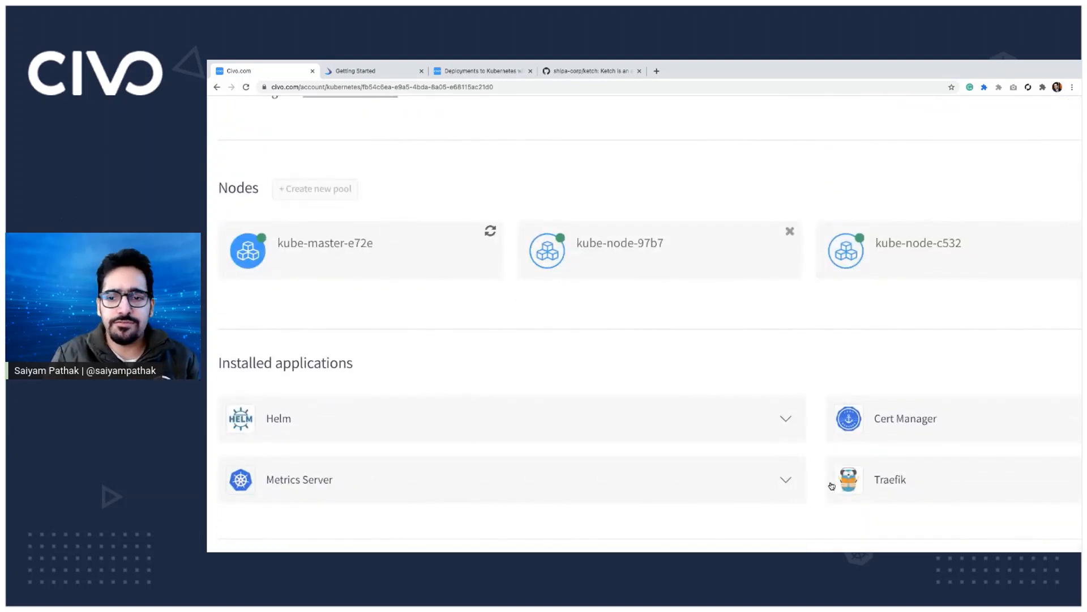
click(905, 418)
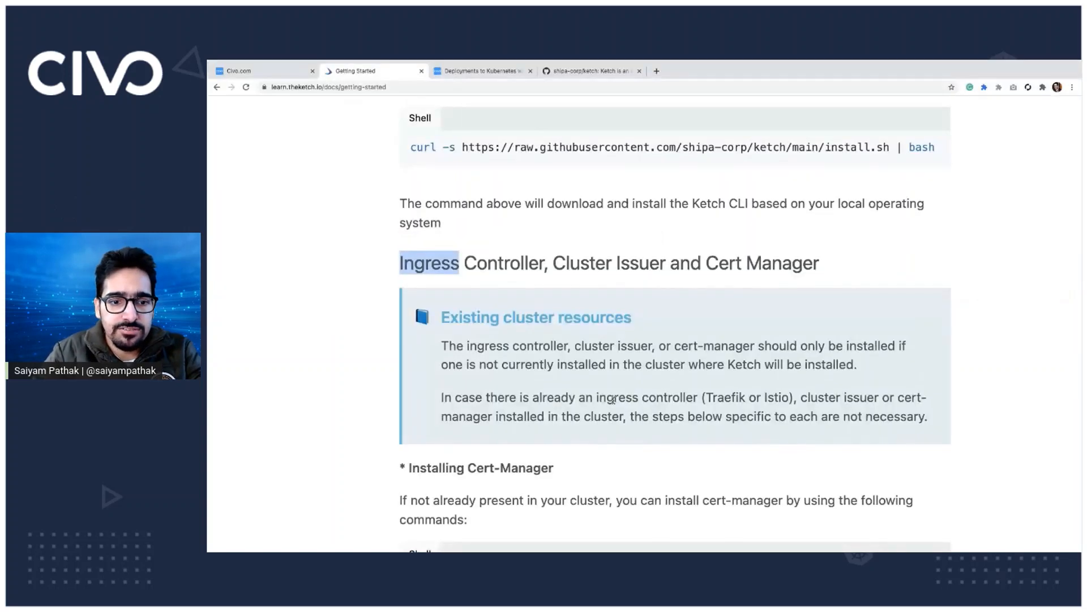
Scroll through the Ingress Controller, Cluster Issuer and Cert Manager install instructions
scroll(down, 3)
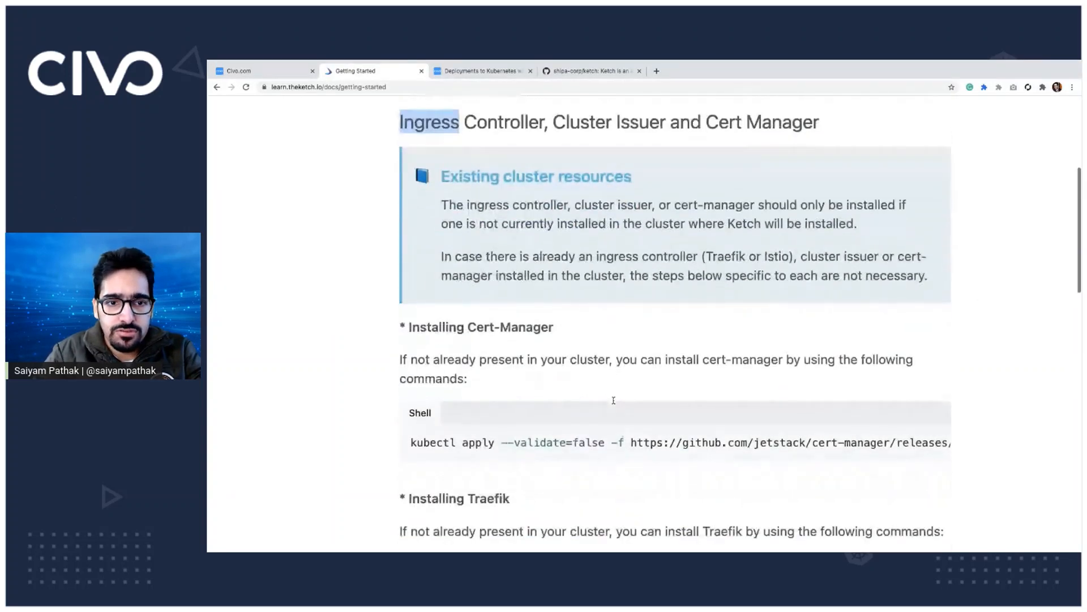
scroll(down, 3)
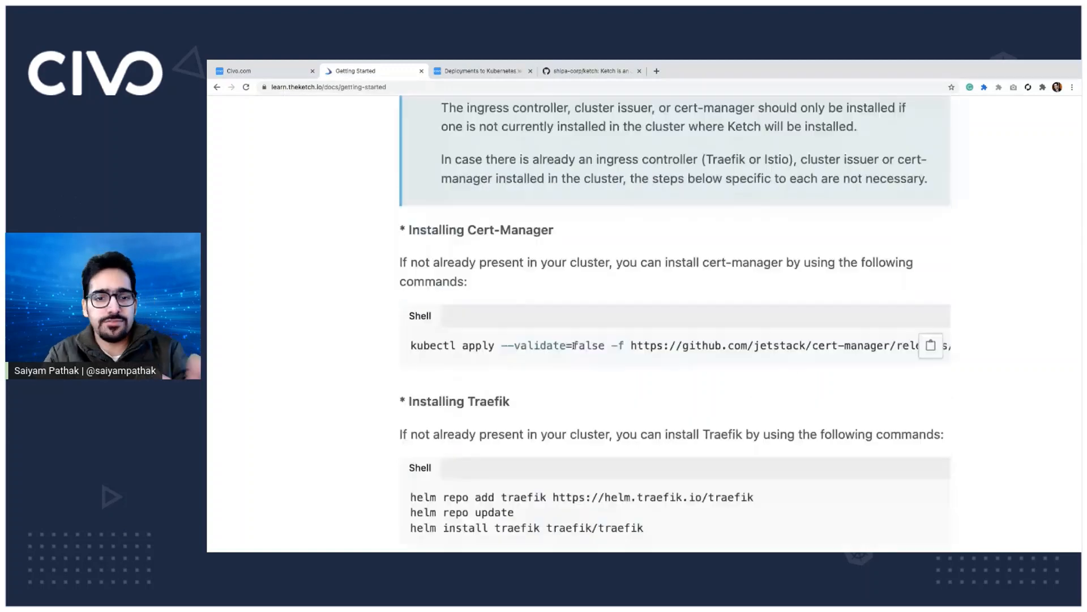
scroll(down, 3)
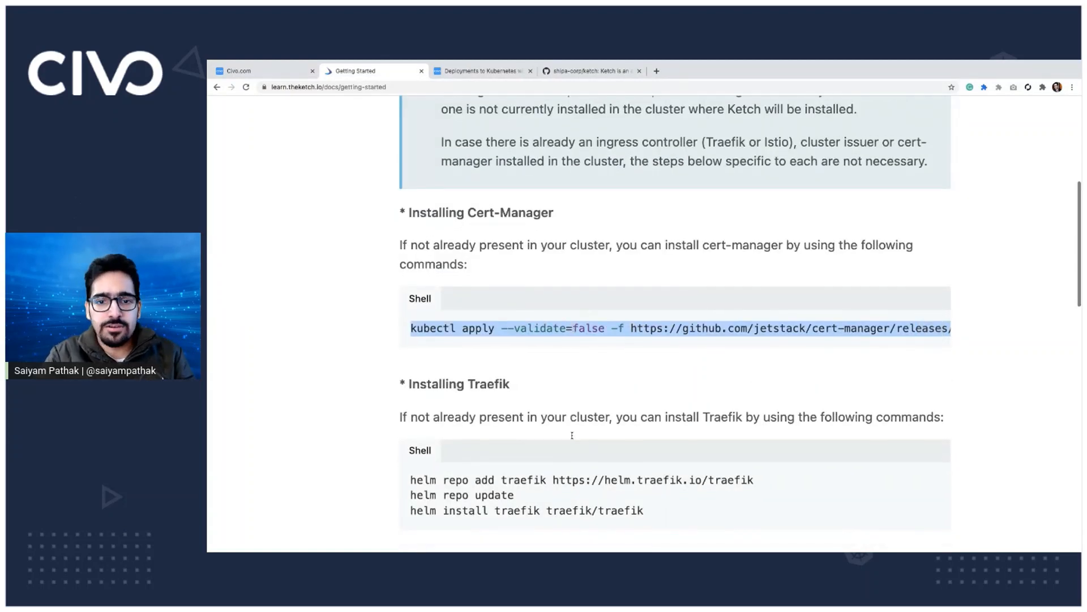
scroll(down, 3)
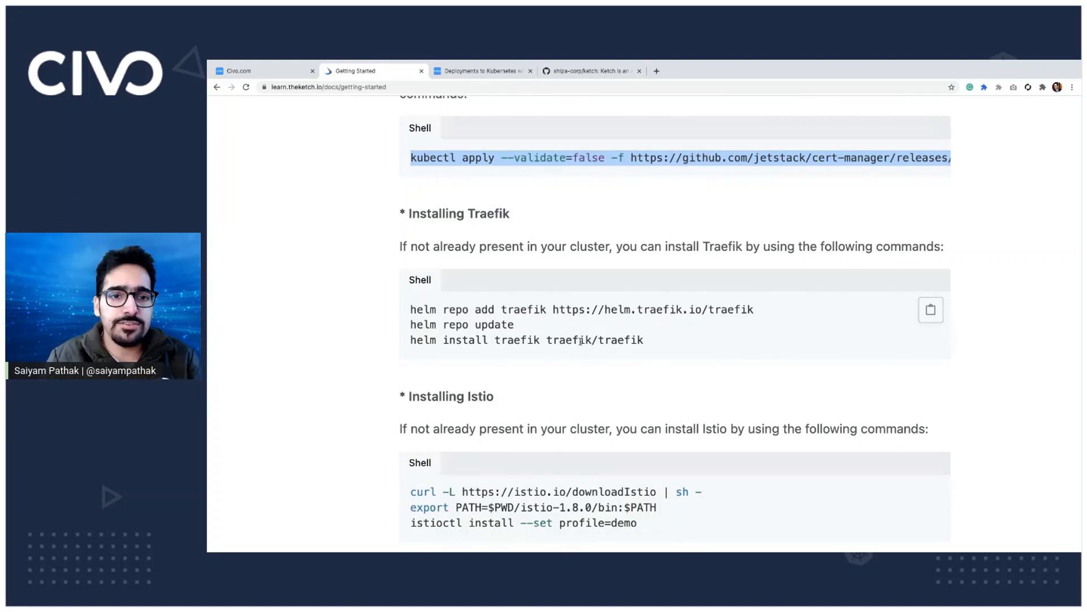
scroll(down, 3)
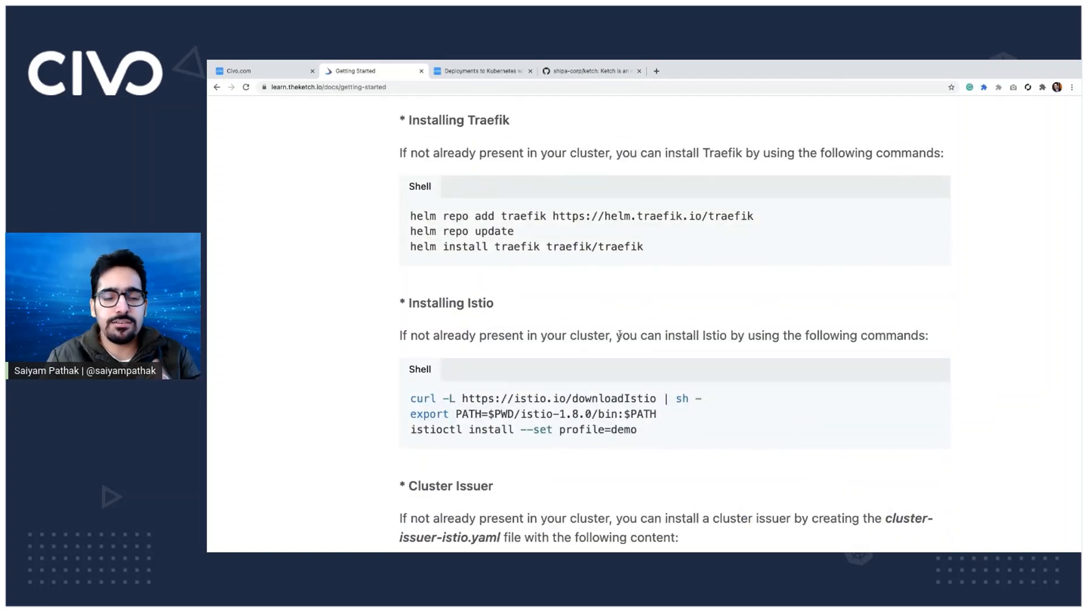
scroll(down, 3)
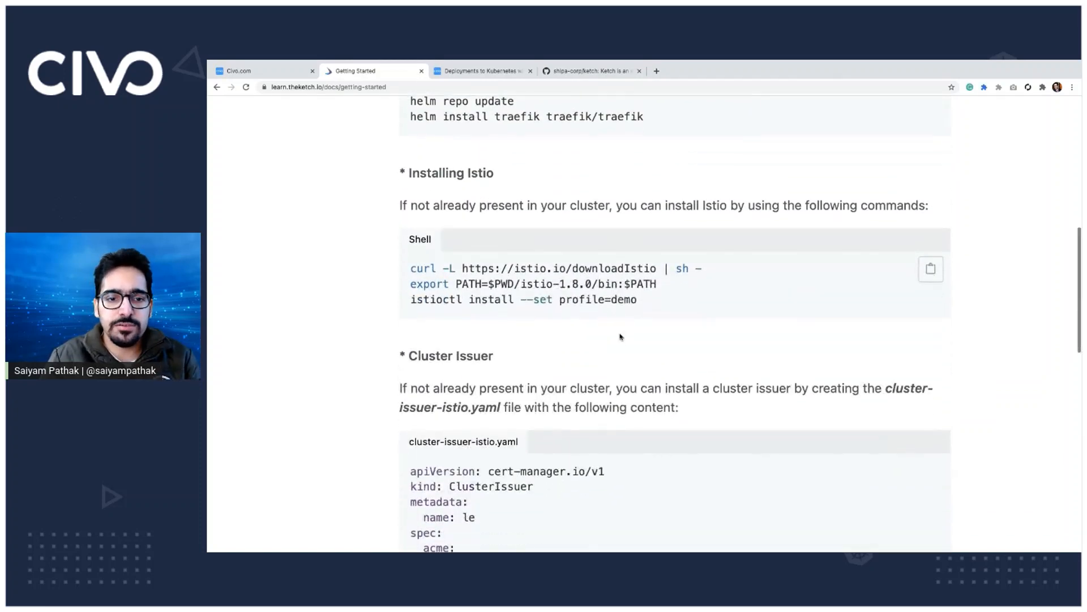
scroll(down, 3)
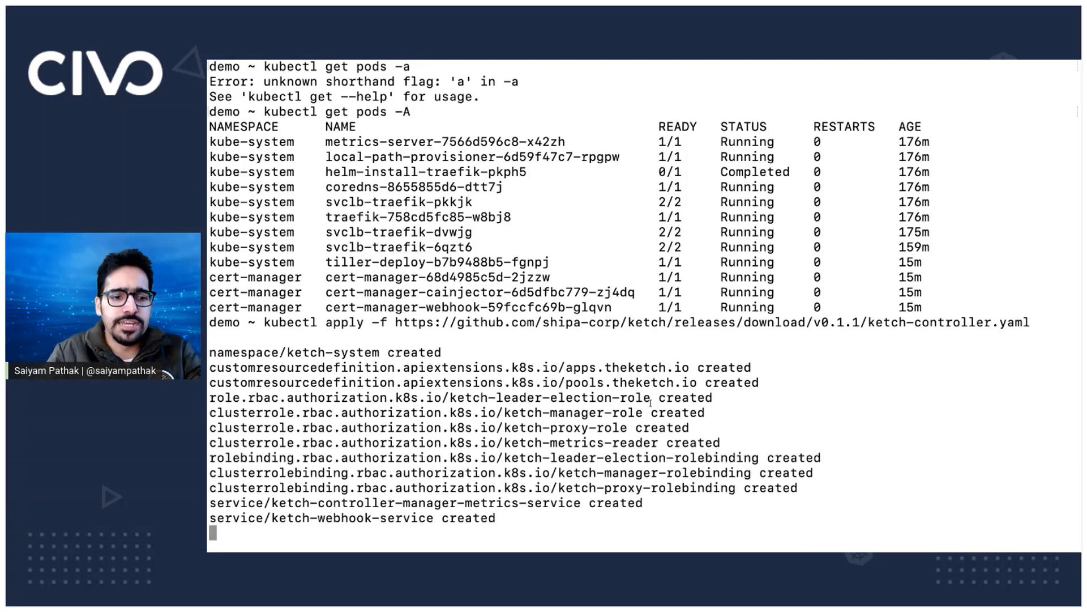
Rerun the pod listing to confirm ketch-controller-manager is Running in ketch-system
scroll(down, 3)
text(kubectl get pods -A)
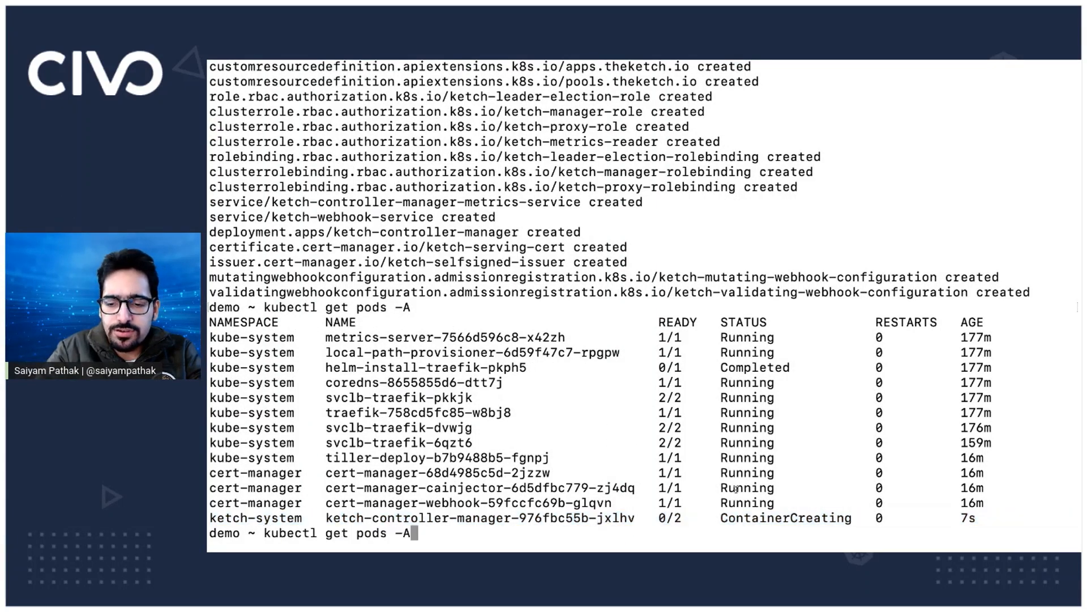
key(Return)
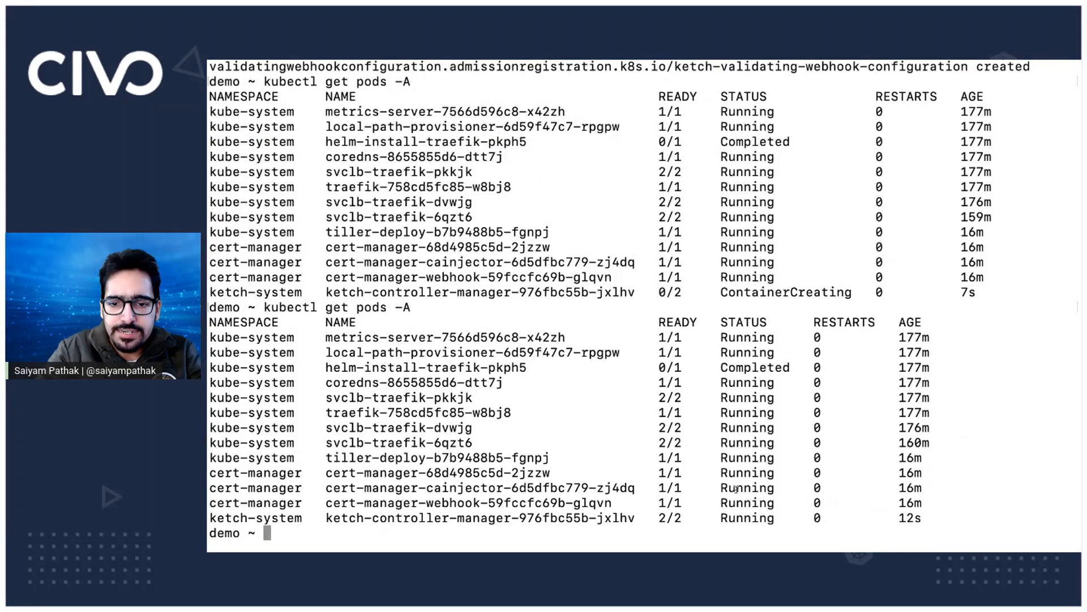
text(cle)
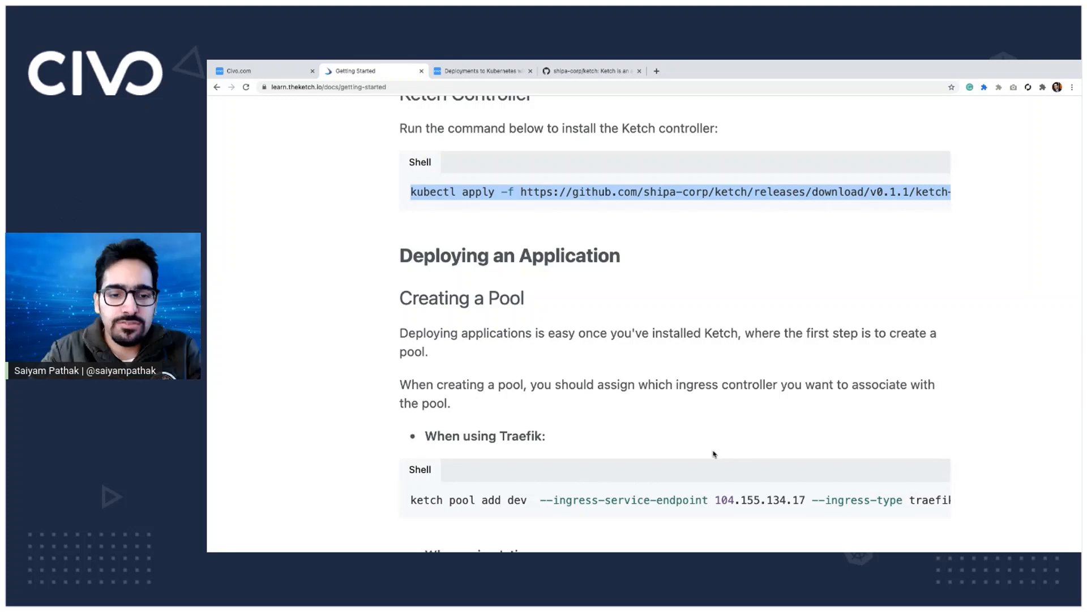
Scroll the docs to Deploying an Application > Creating a Pool with Traefik
scroll(down, 3)
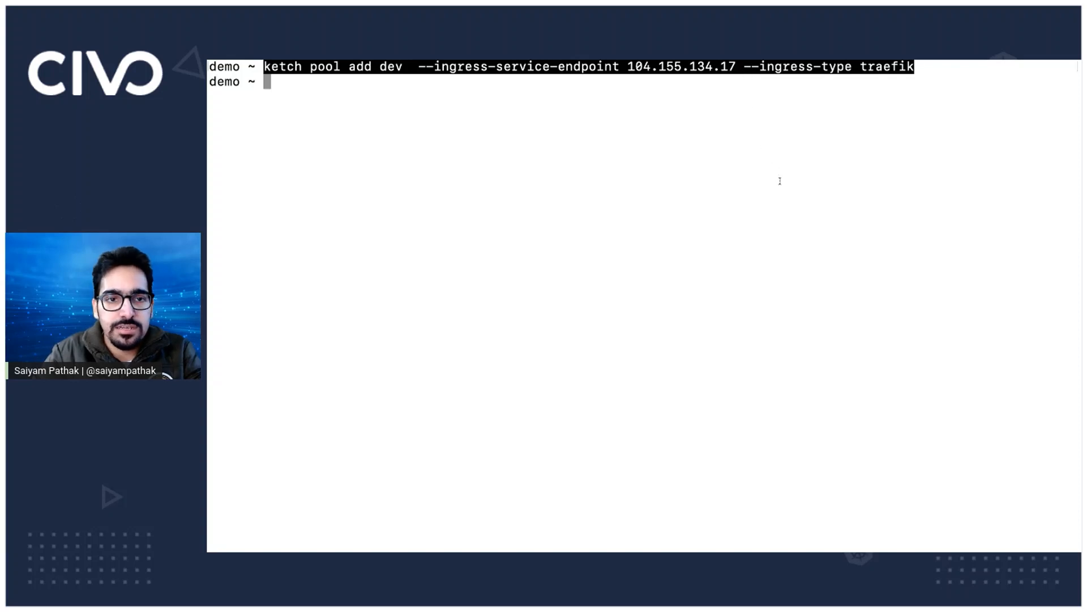
List services in all namespaces with kubectl get svc -A to find Traefik's external IP
text(kubectl)
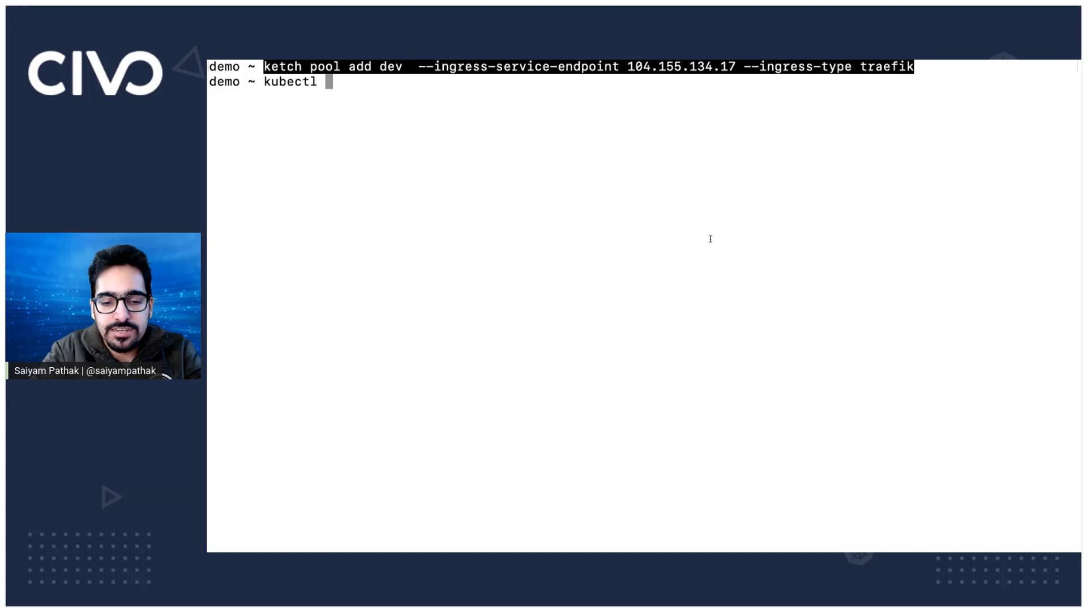
text(get svc -a)
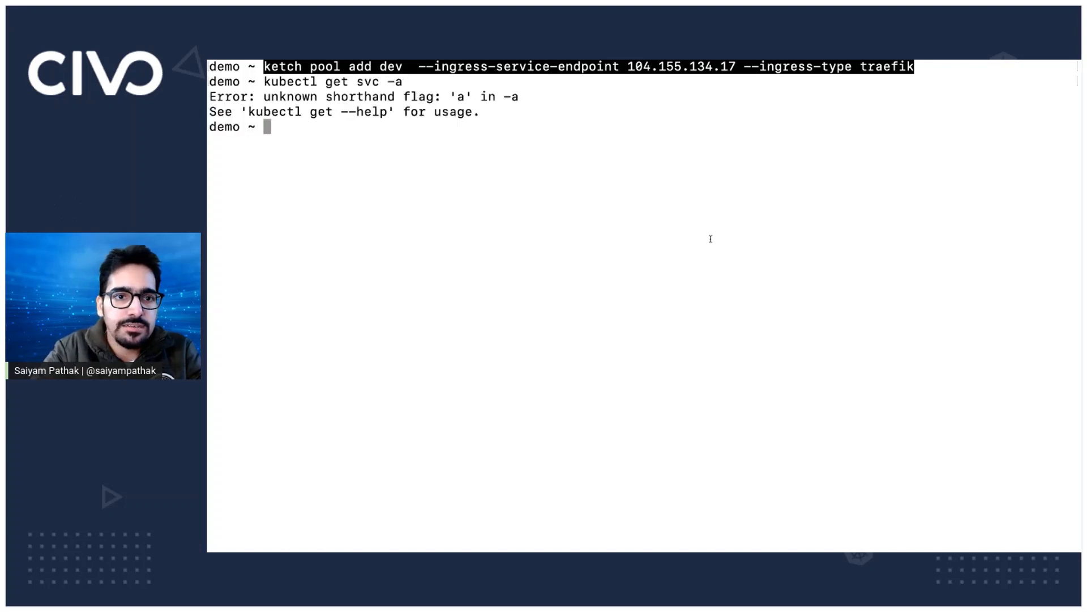
text(kubectl get svc -A)
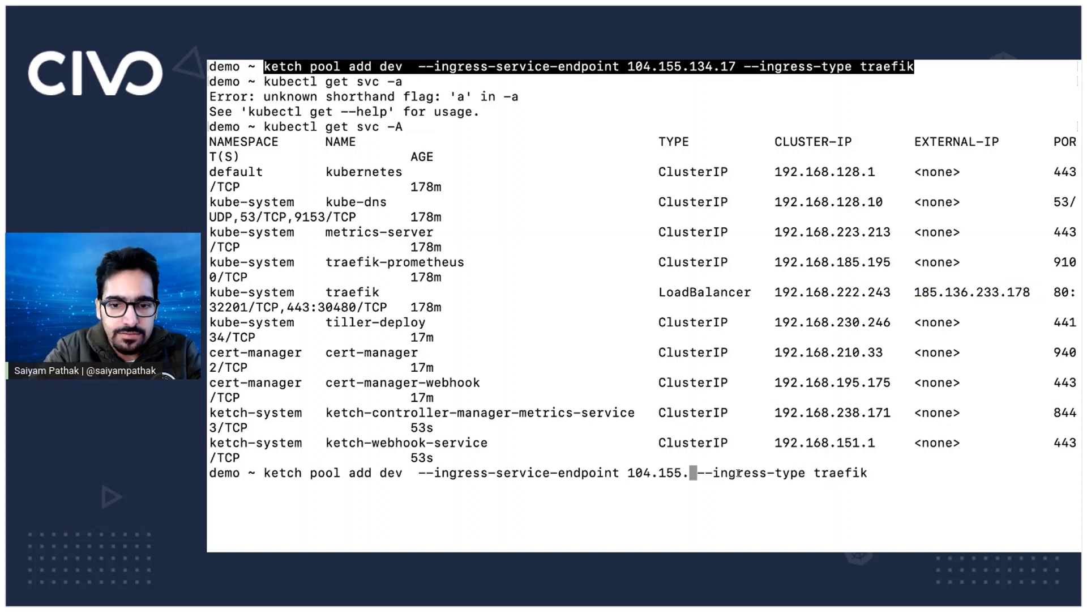
Re-add pool dev with endpoint 185.136.233.178, then check pools and namespaces
text(185.136.233.178)
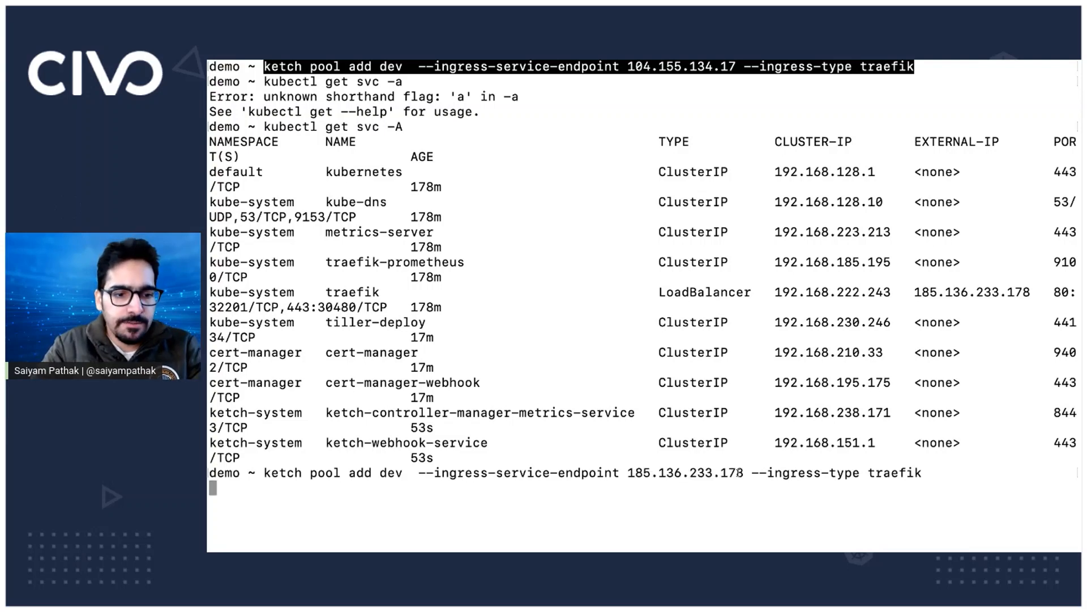
text(ketch pool list)
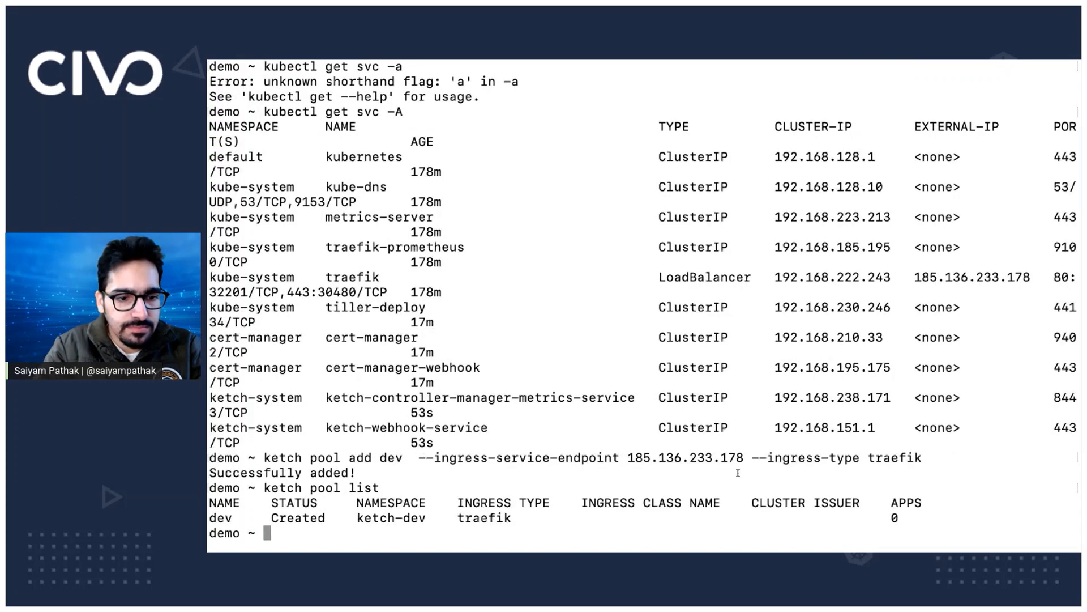
text(kubectl get ns)
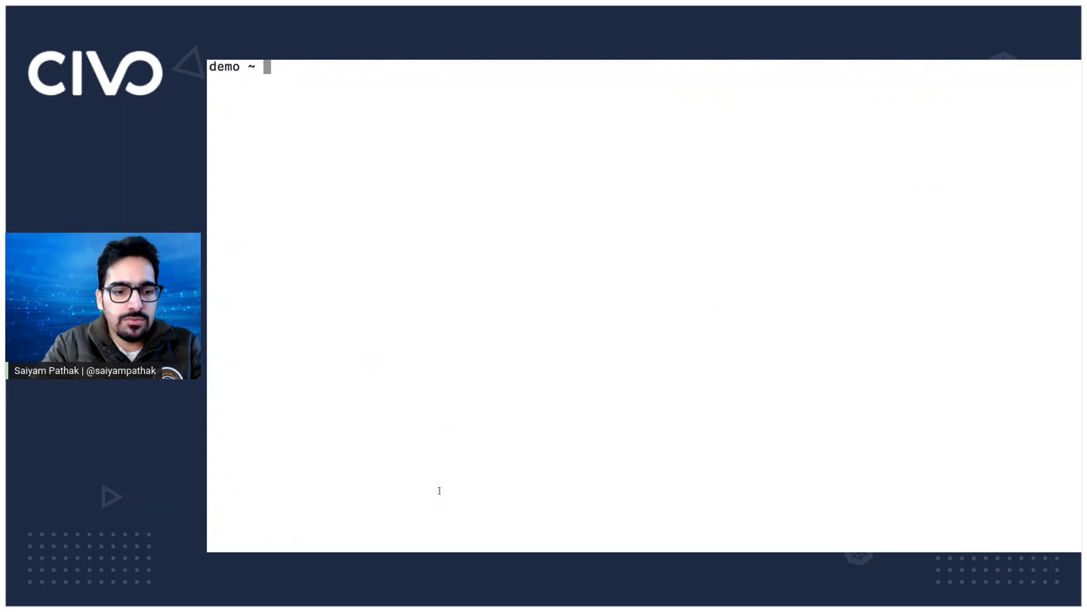
Create app demo in pool dev and list apps showing demo.185.136.233.178.shipa.cloud
text(ketch app create)
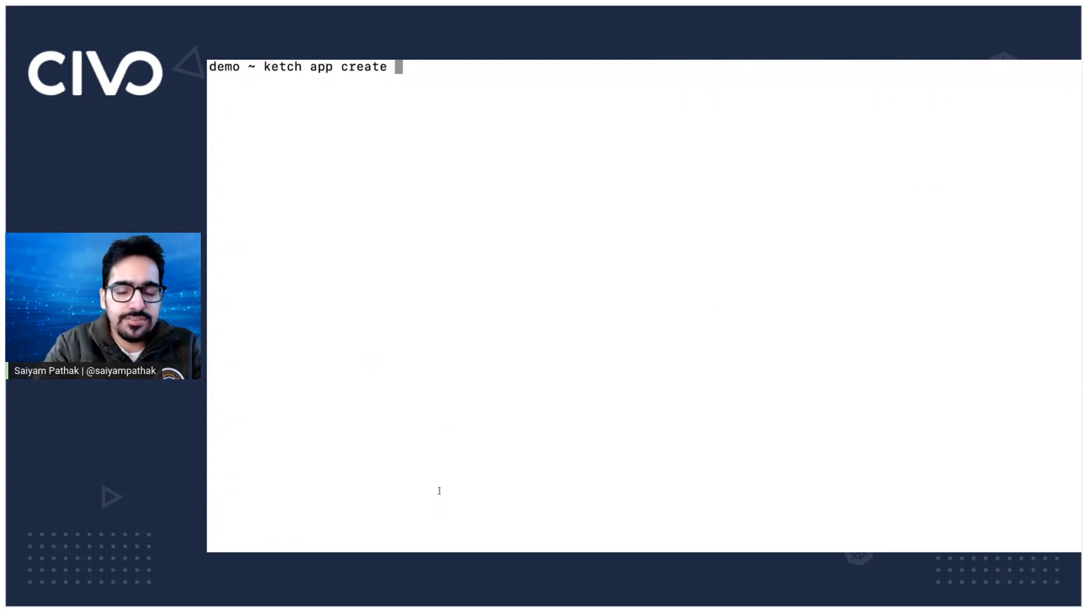
text(dmeo)
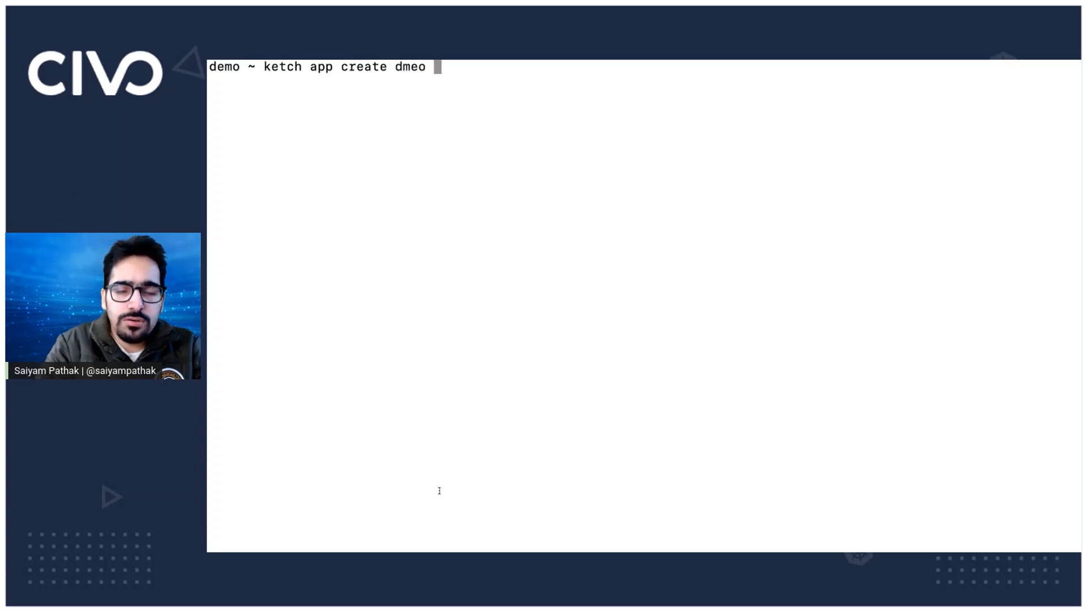
text(demo)
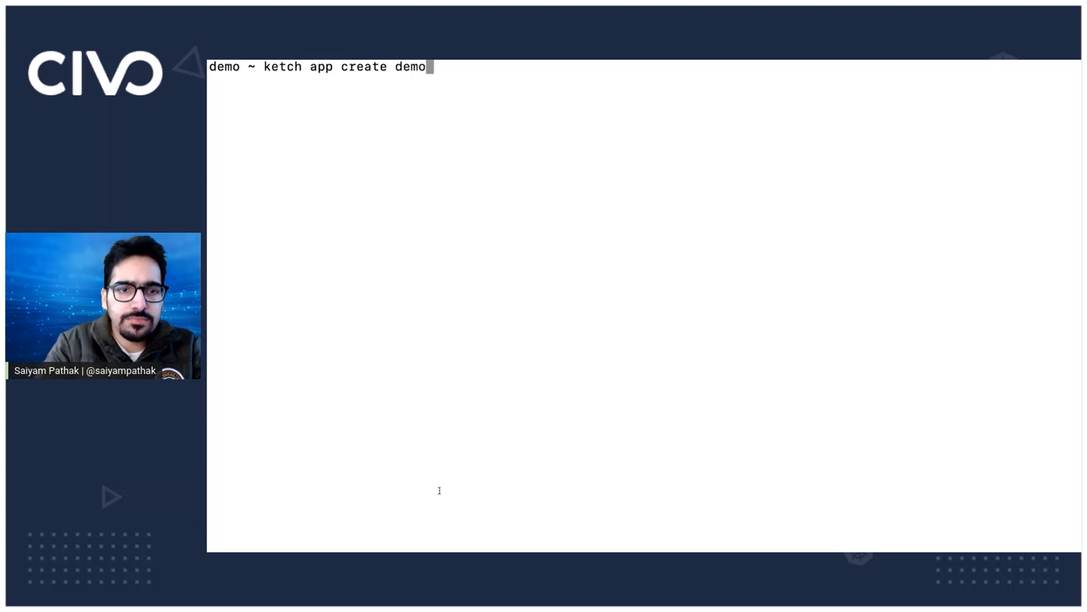
text(--pool)
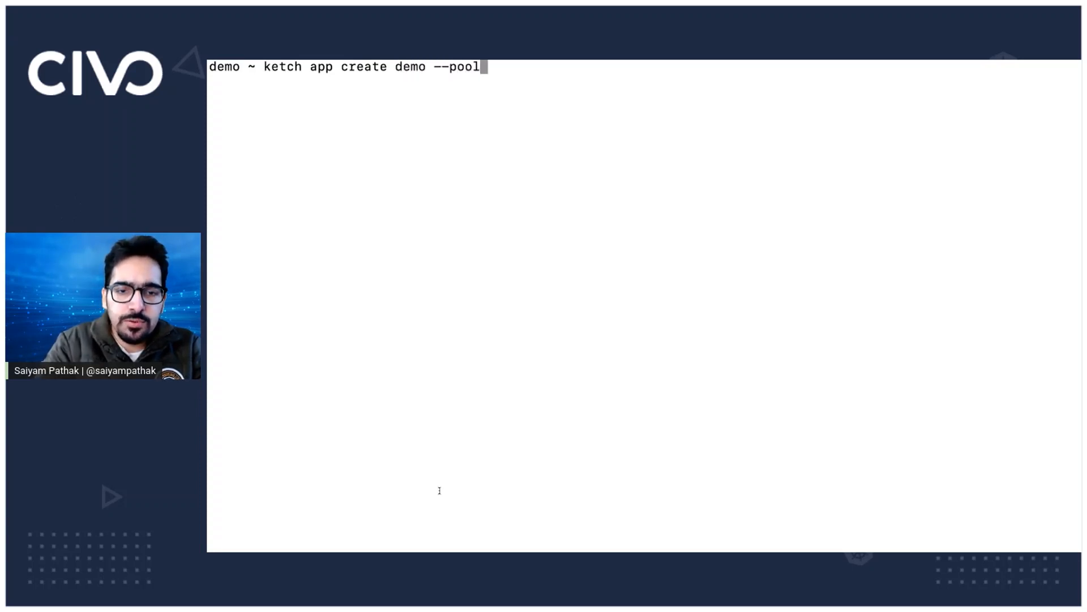
text(dev)
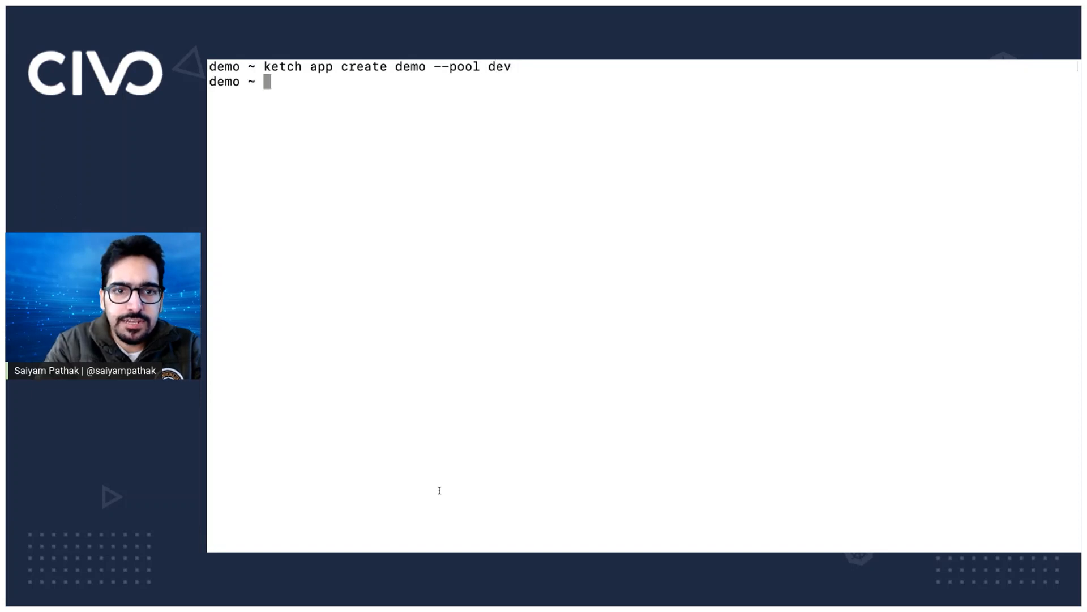
text(ketch app list)
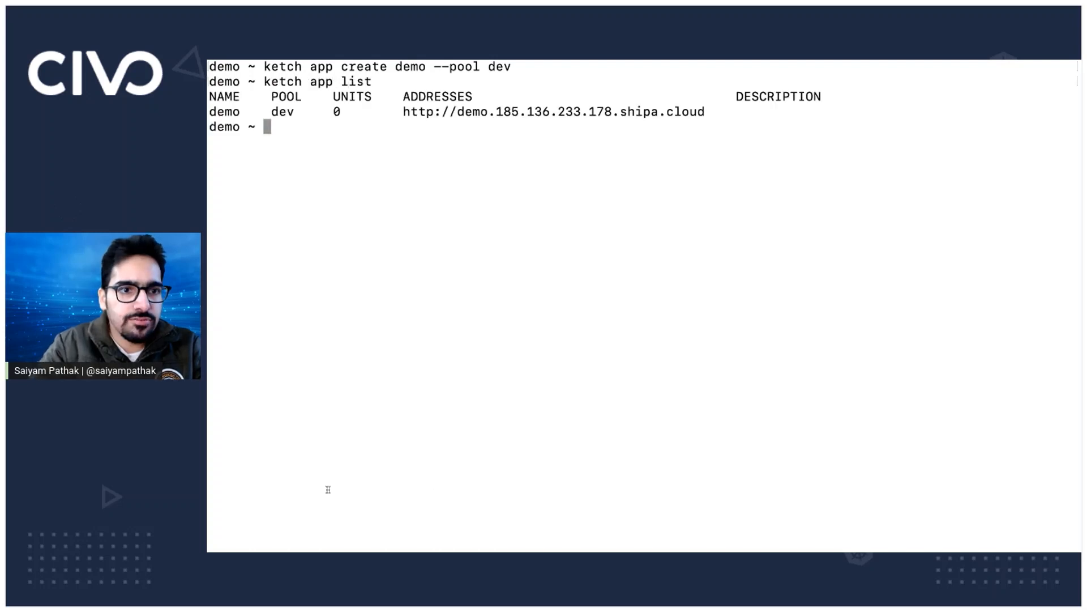
double_click(224, 112)
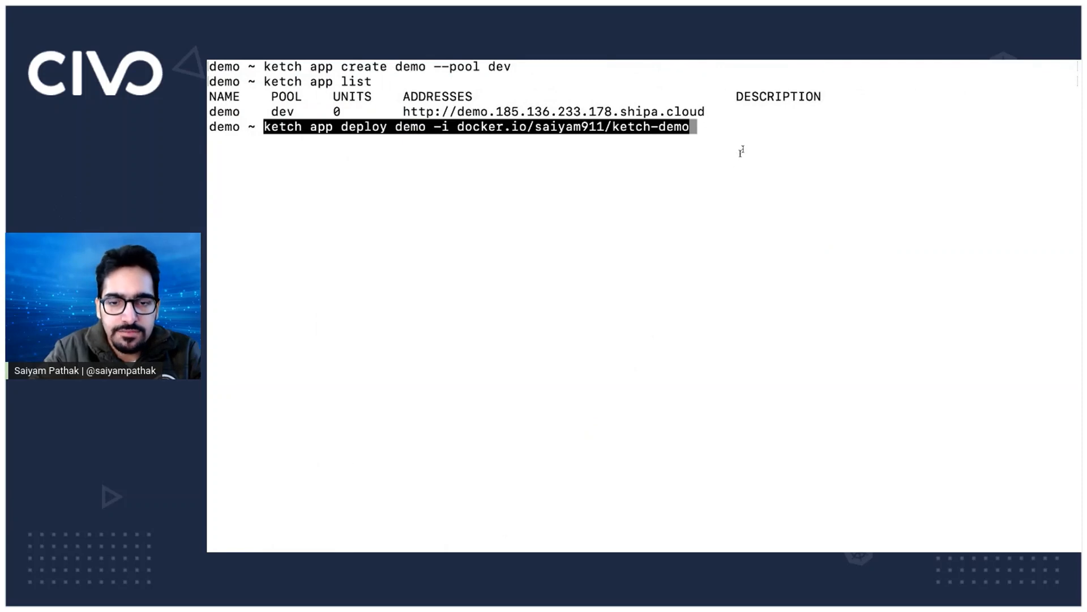
Deploy demo from docker.io/saiyam911/ketch-demo using --ketch-yaml=ketch.yaml
text(--)
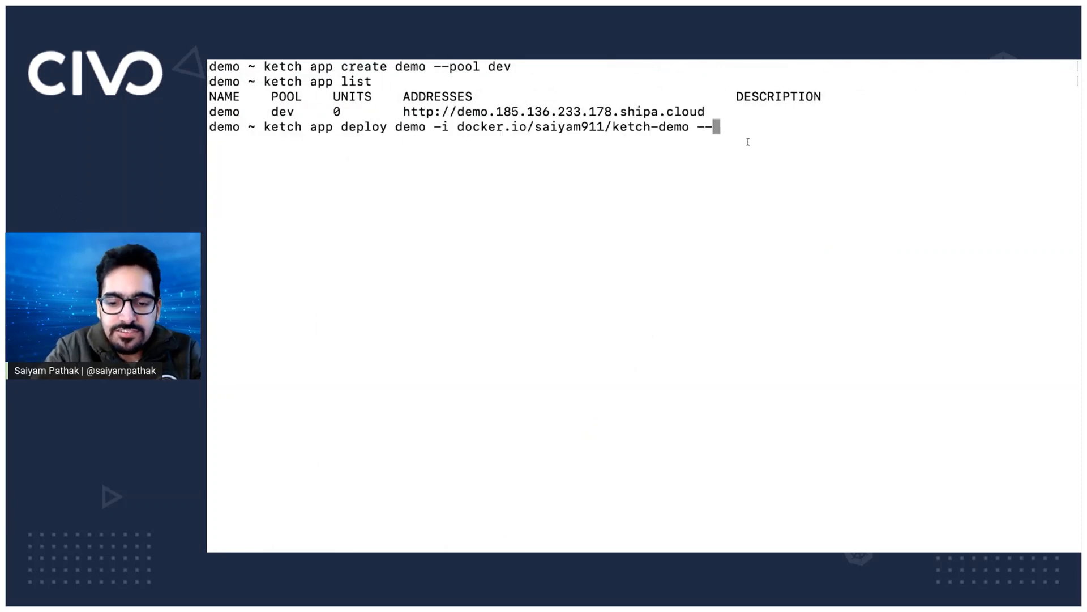
text(ketch-)
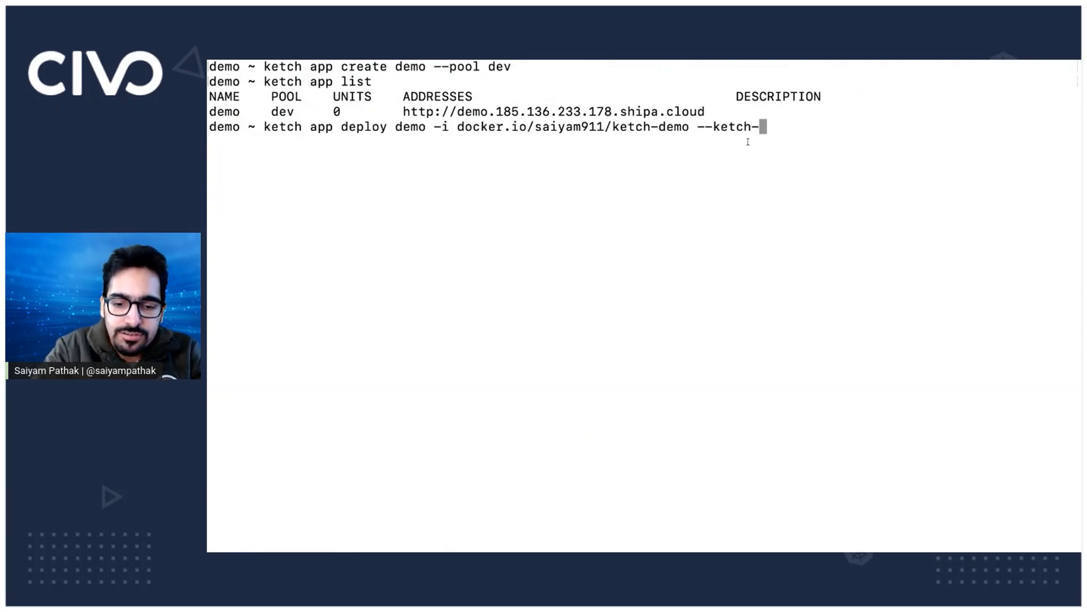
text(yaml=)
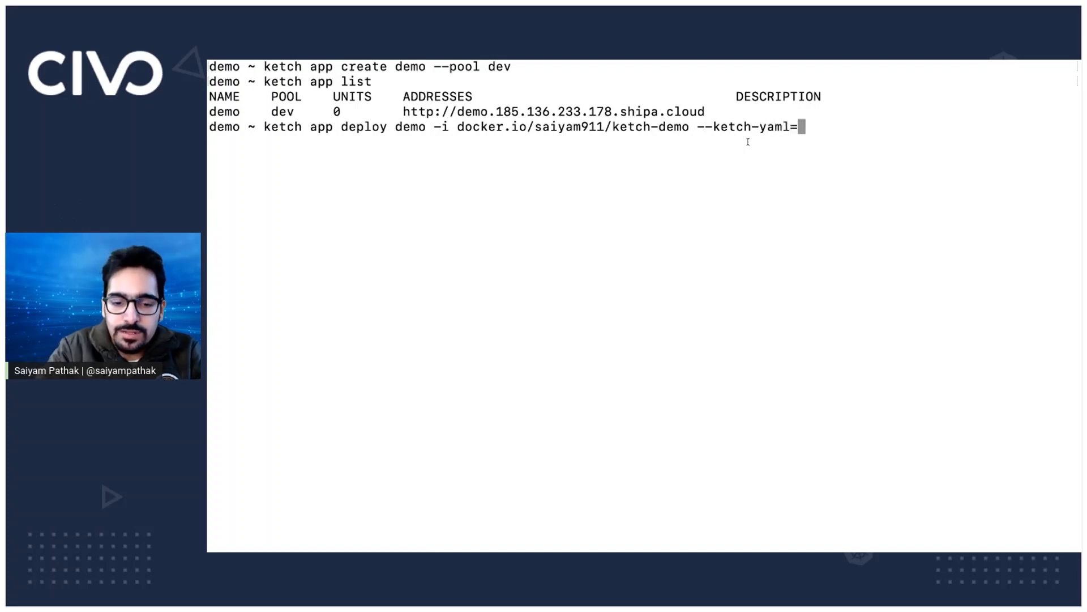
text(ketch)
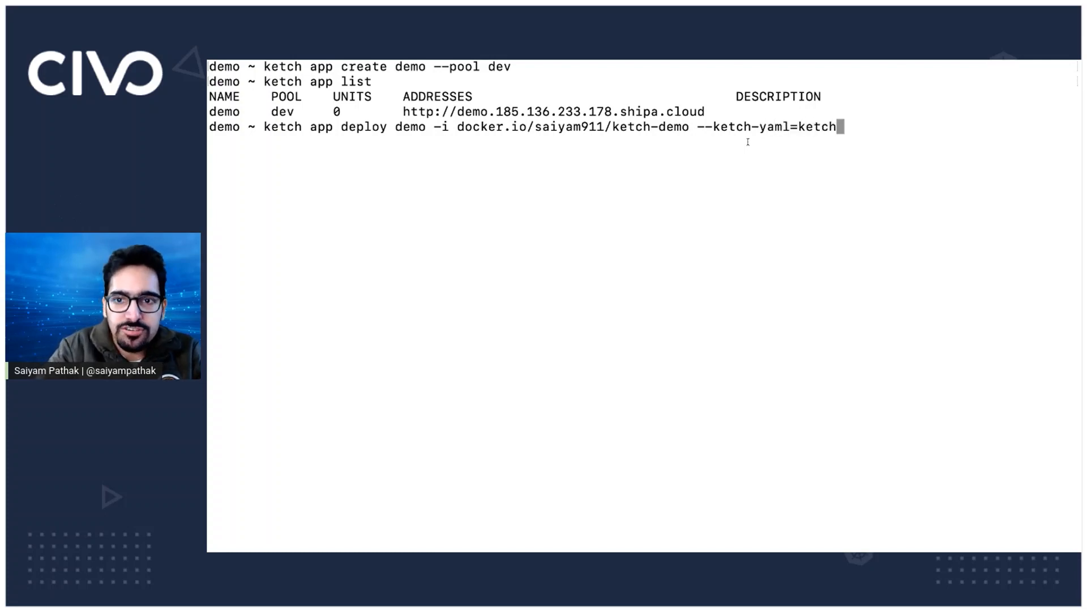
text(.yaml)
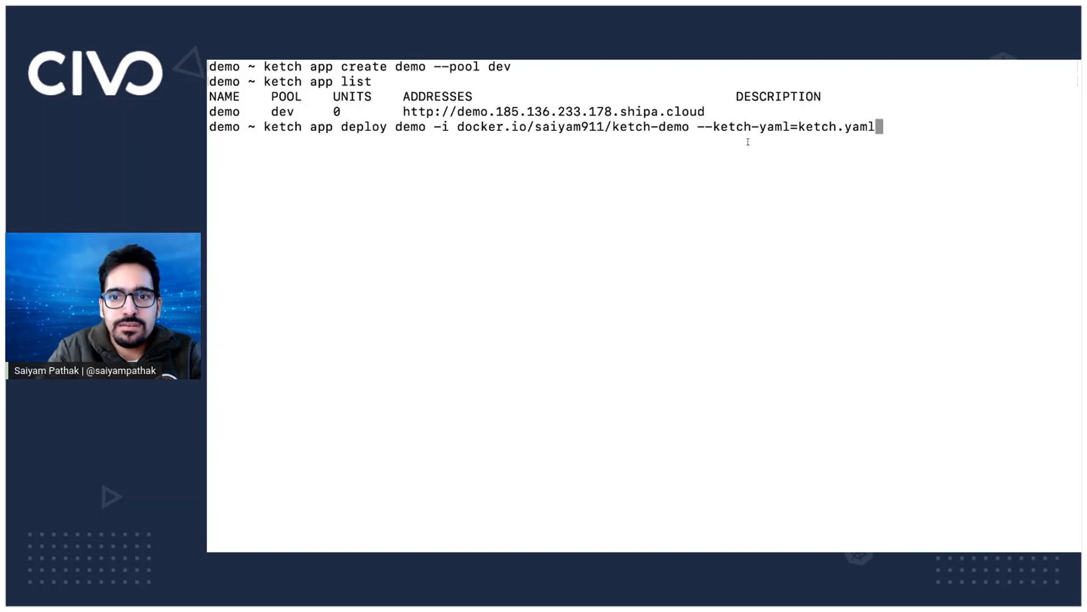
key(enter)
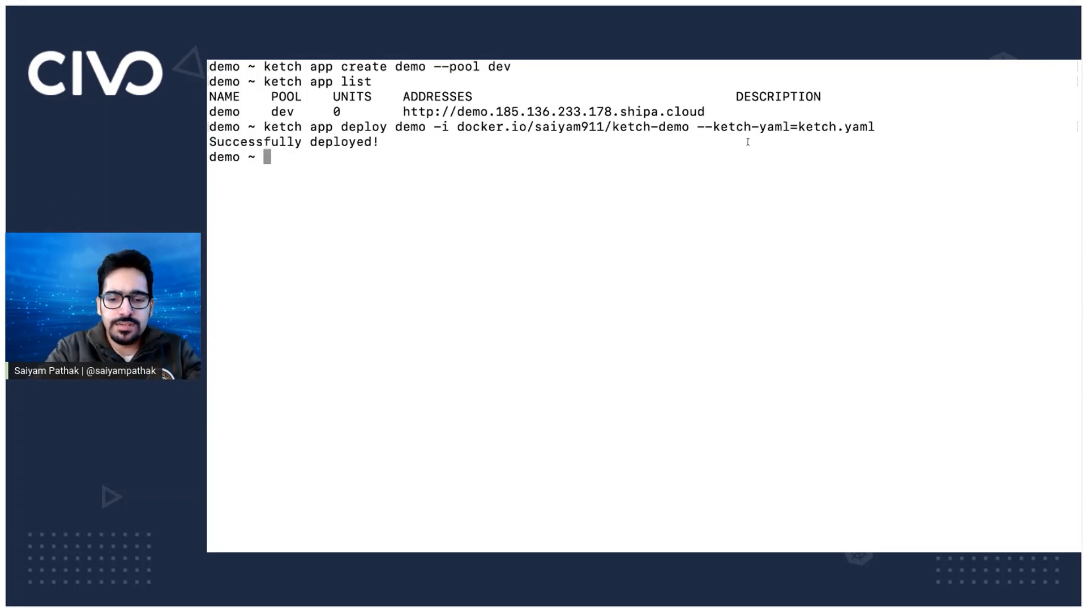
text(kubectl get pods)
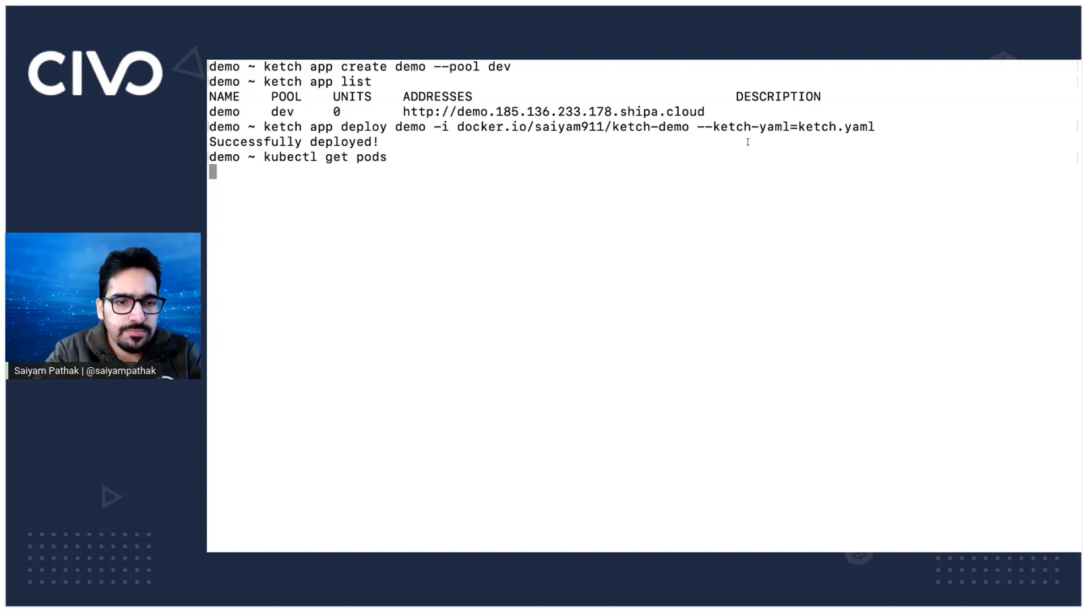
Run kubectl get pods -A to watch demo-web-1 still ContainerCreating in ketch-dev
text(kubectl get pods -A)
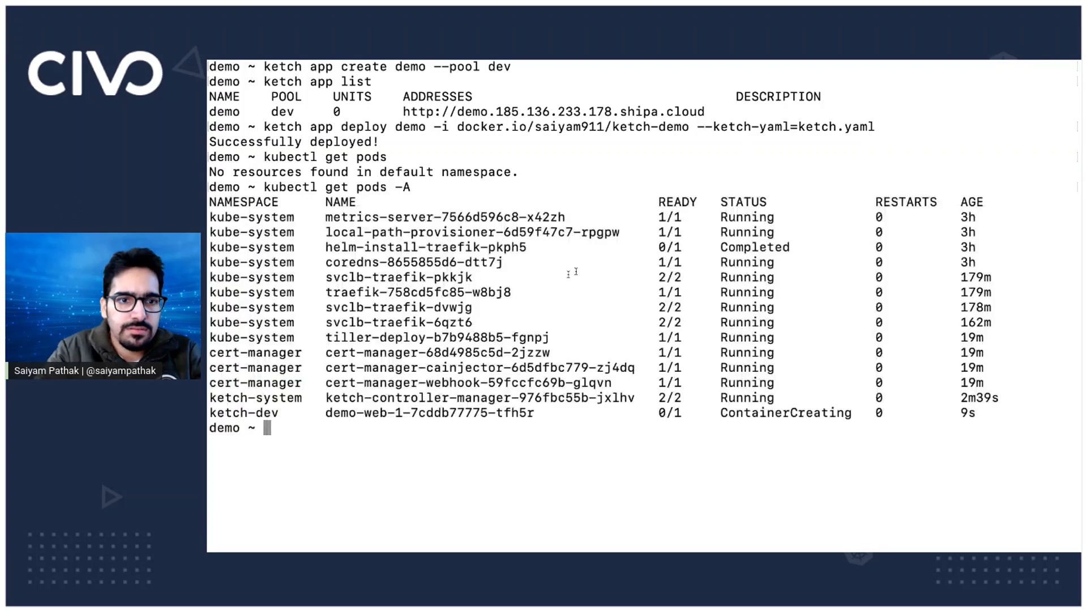
double_click(228, 413)
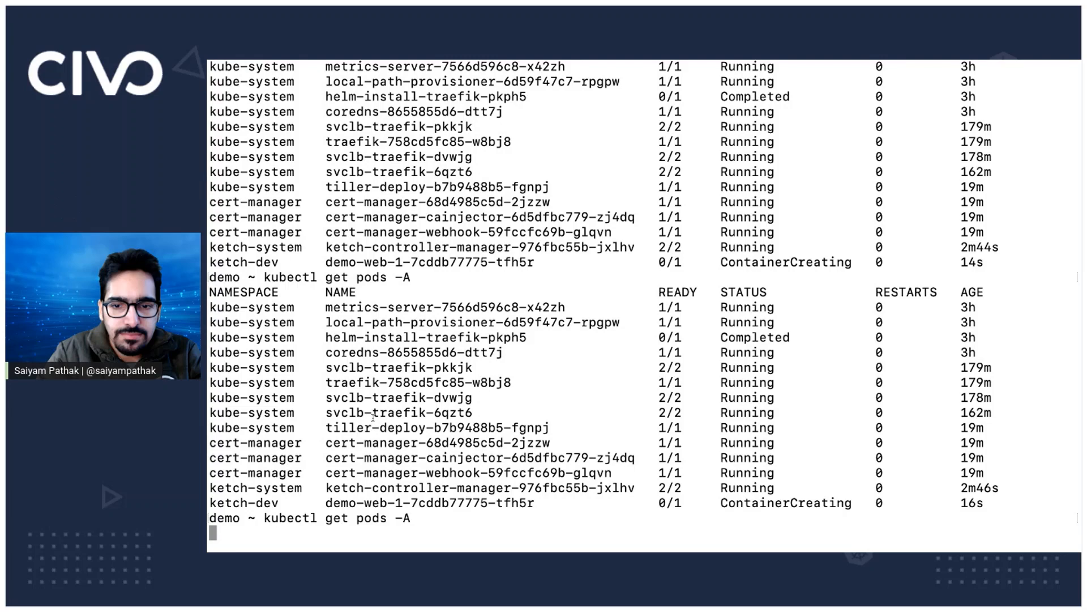
scroll(down, 3)
text(k)
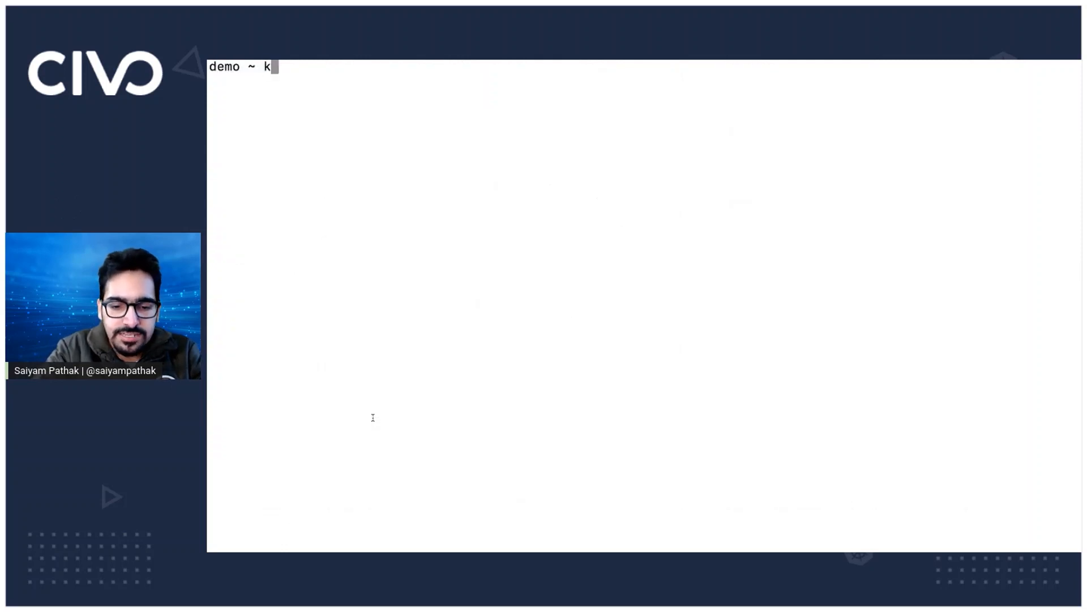
Run kubectl get ing -A to show demo-http in ketch-dev, then run ketch app list
text(ubectl)
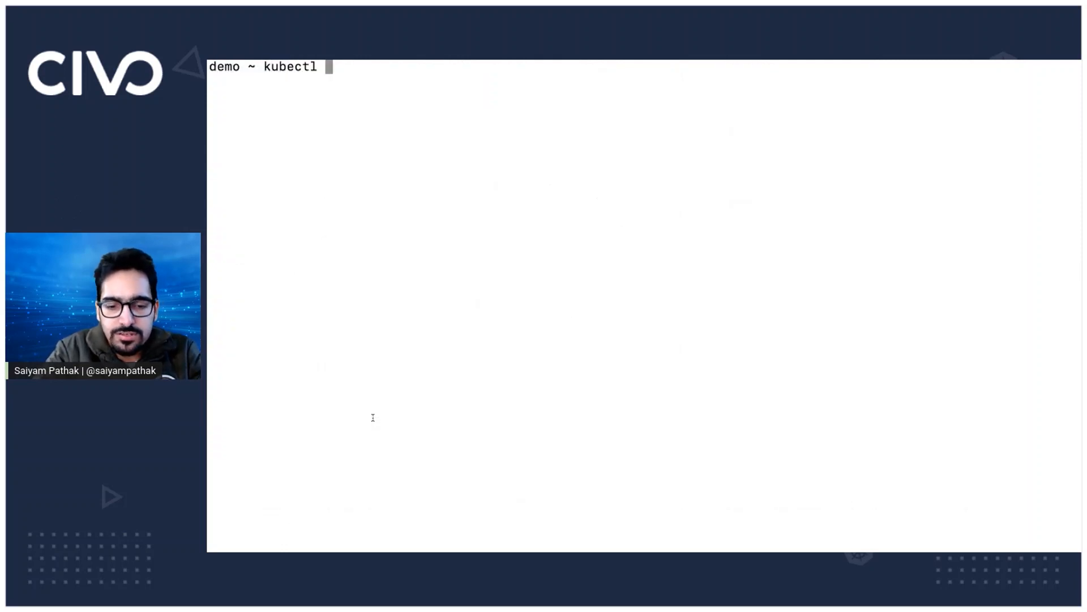
text(get ing -A)
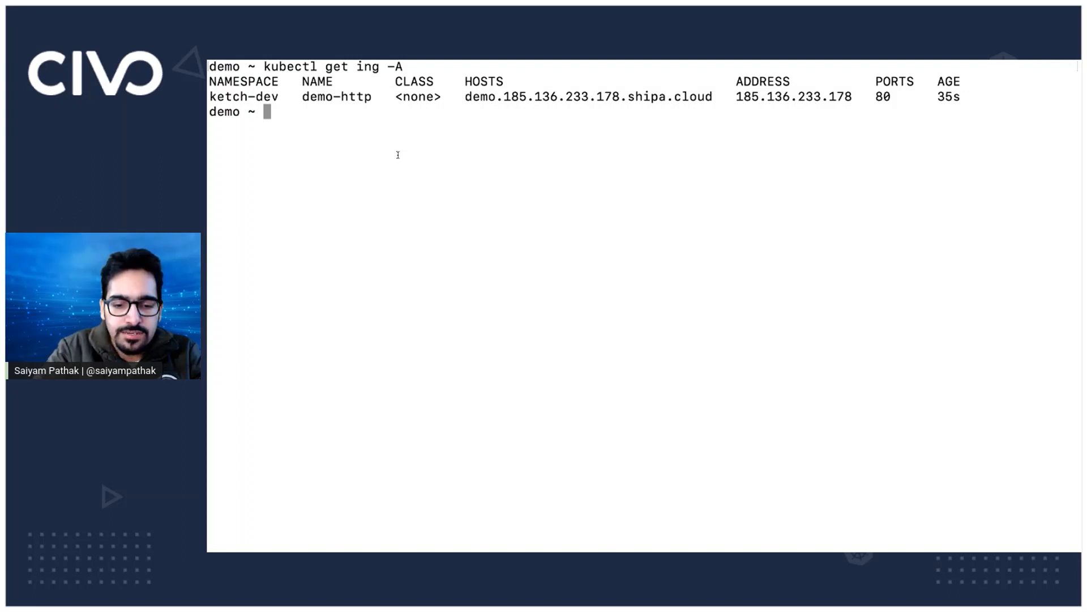
text(kubectl)
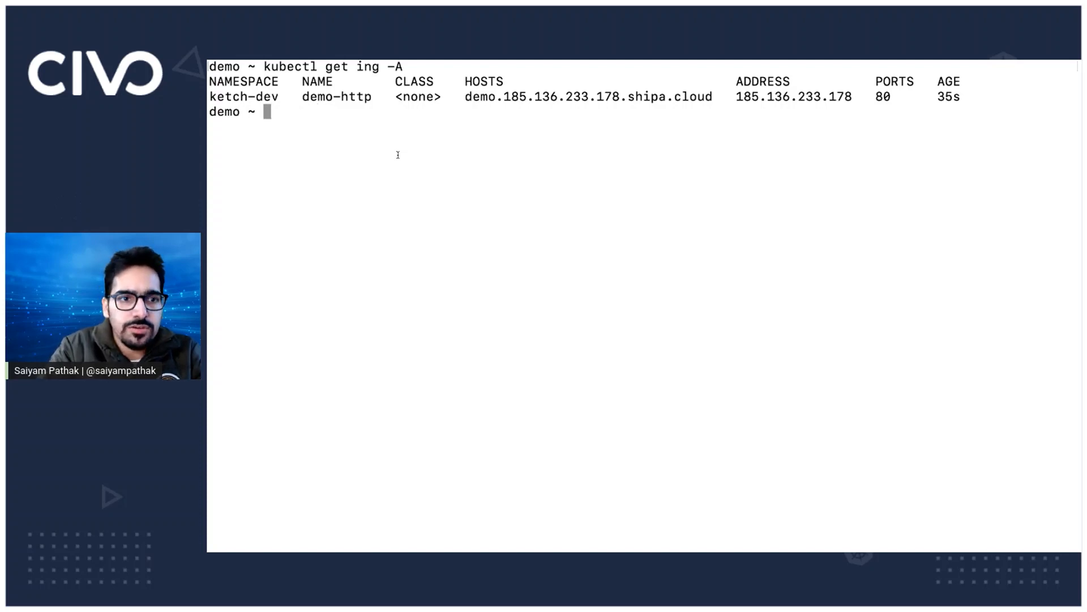
text(kubectl get pods -A)
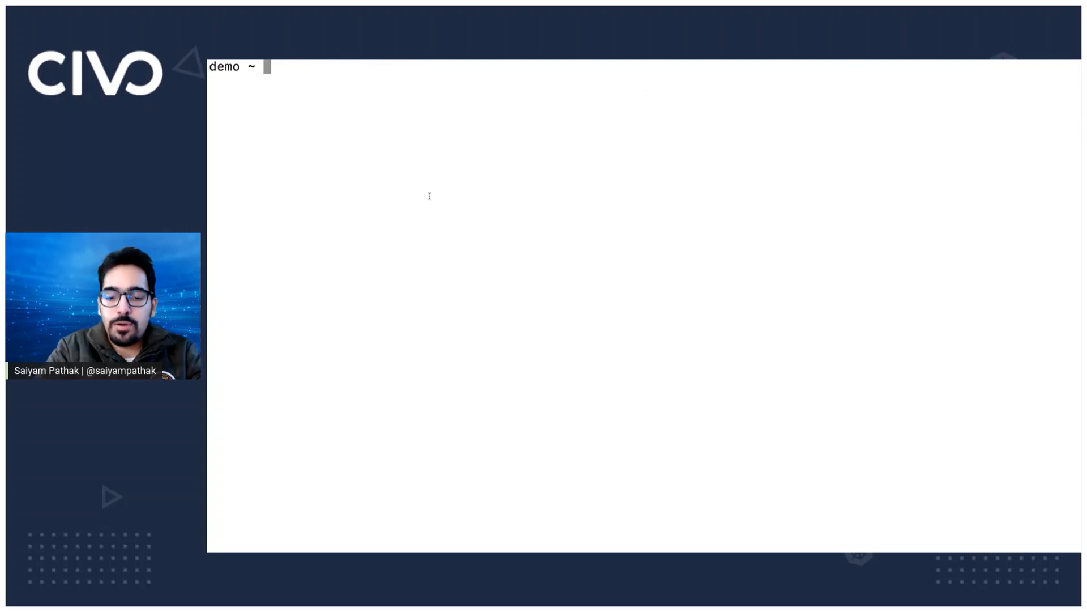
text(ket)
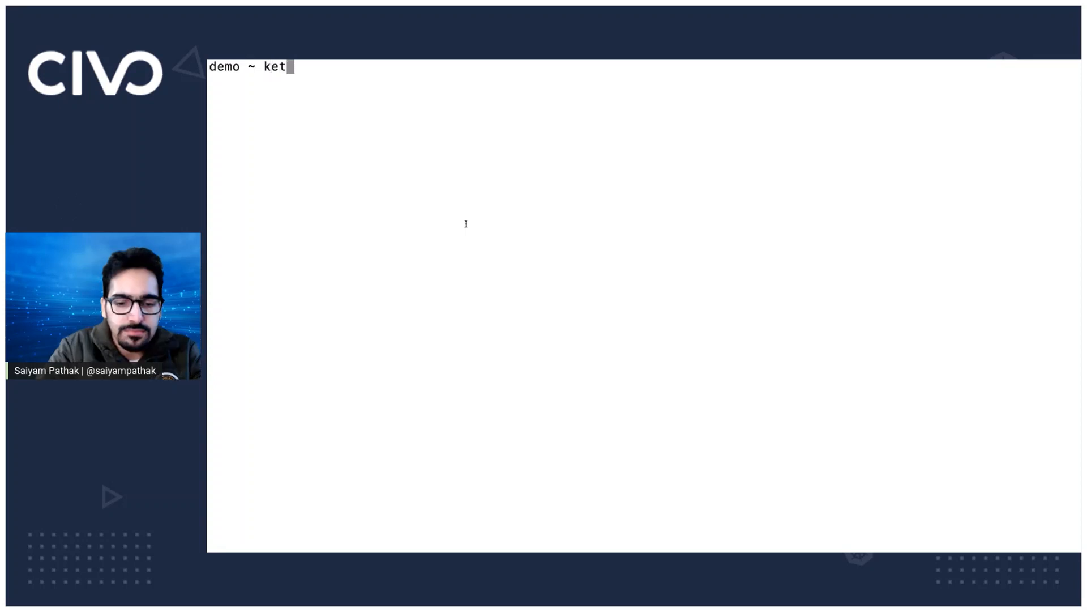
text(ch app list)
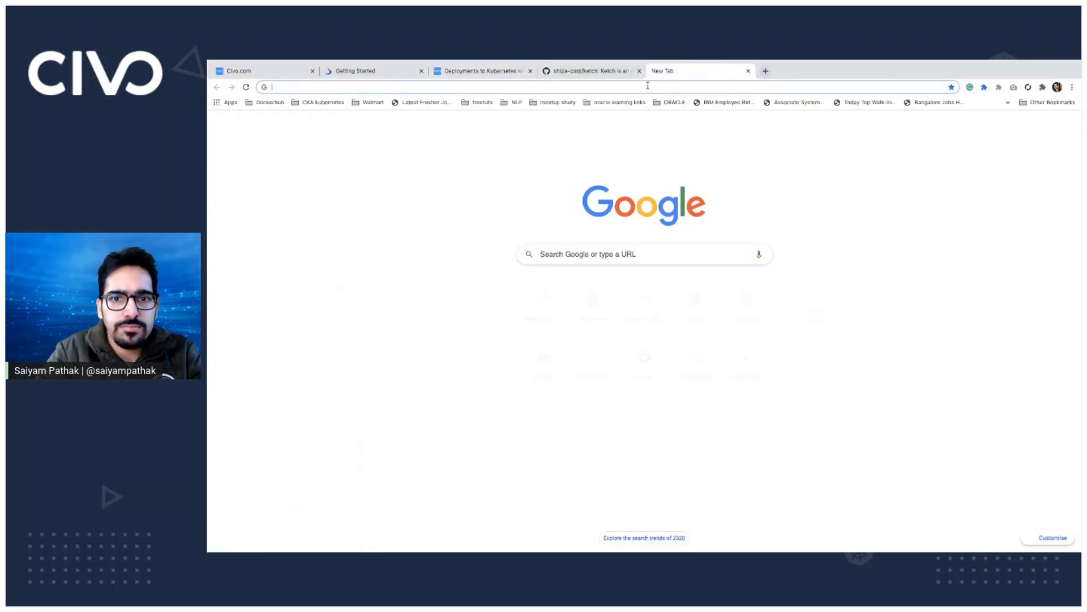
Load demo.185.136.233.178.shipa.cloud/howdy in a new tab, showing Howdy!! and Hello
text(He)
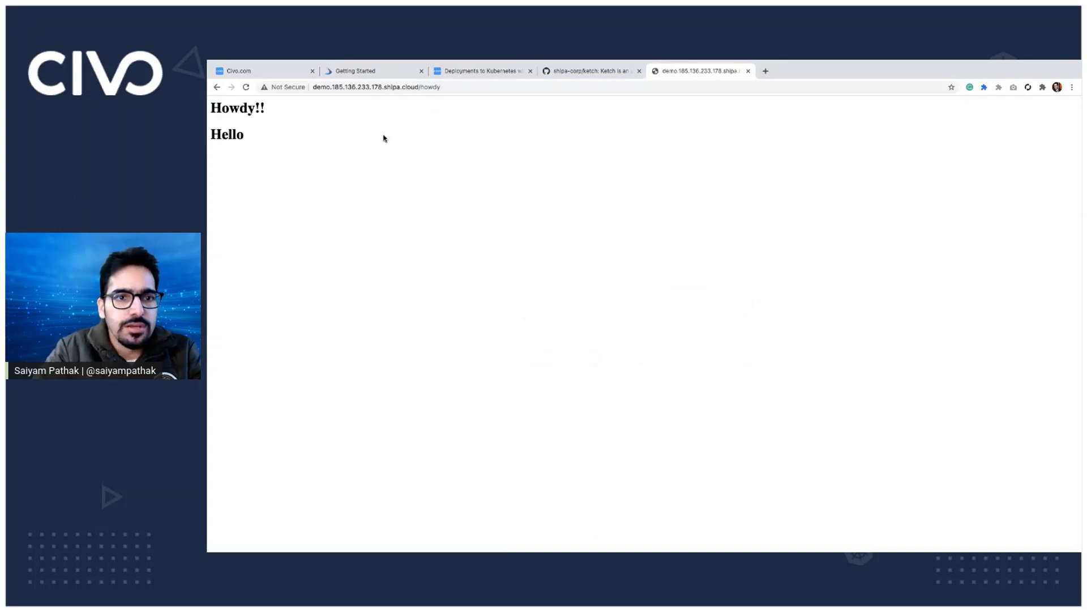
mouse_move(408, 133)
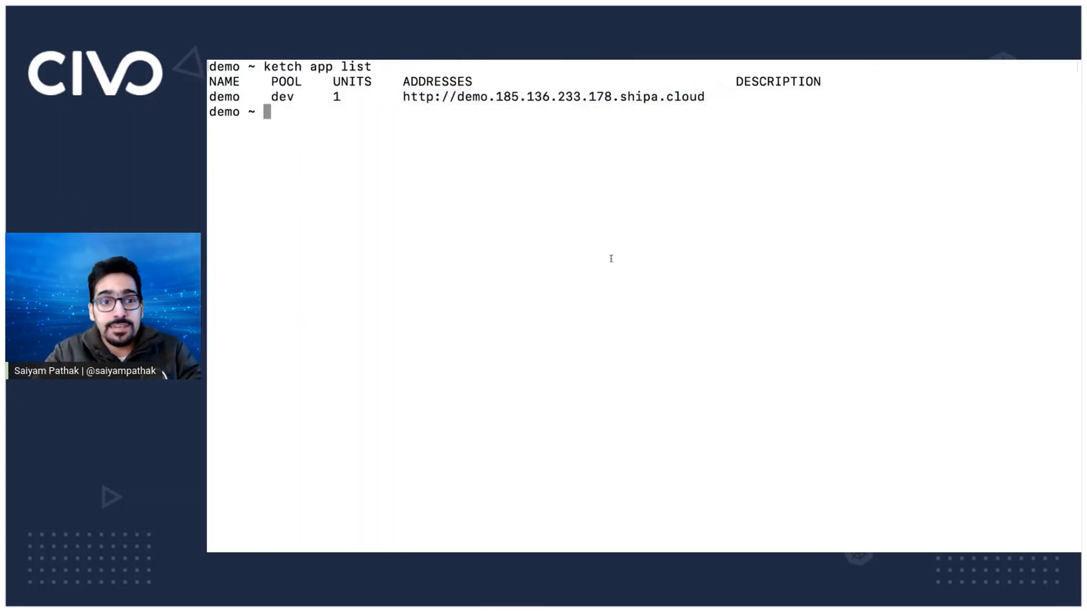
Print ketch.yaml with cat and highlight the demo-web process port TCP 80
text(cat ketc)
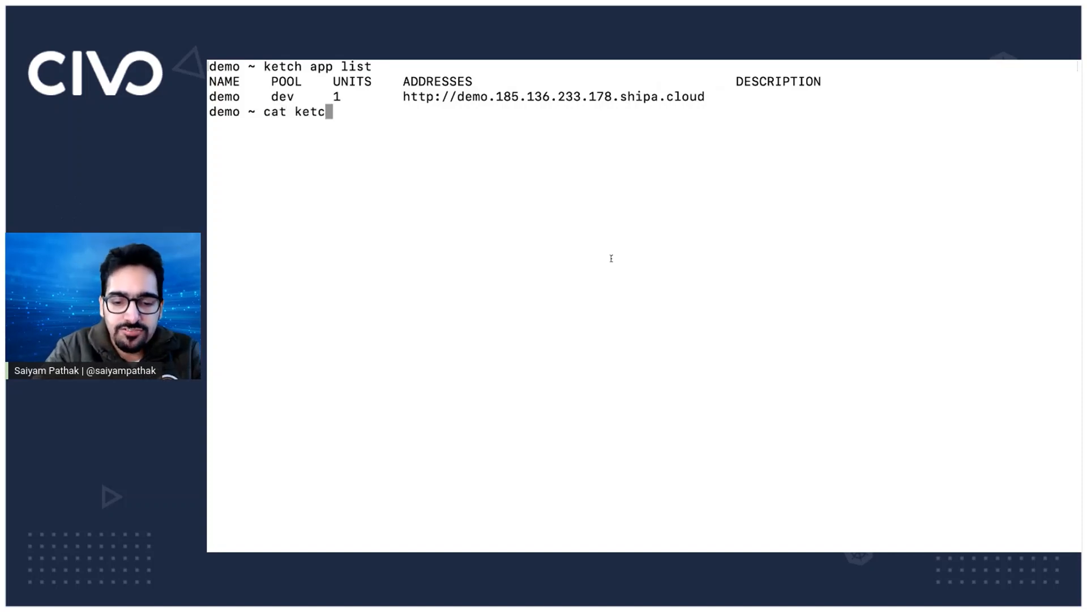
key(BackSpace)
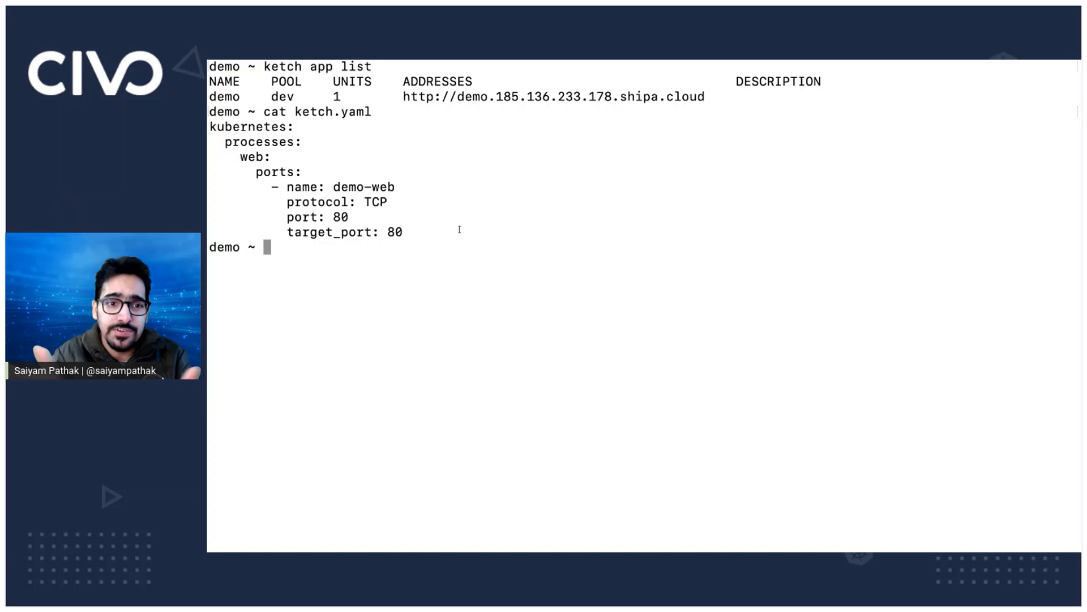
drag(269, 187, 402, 232)
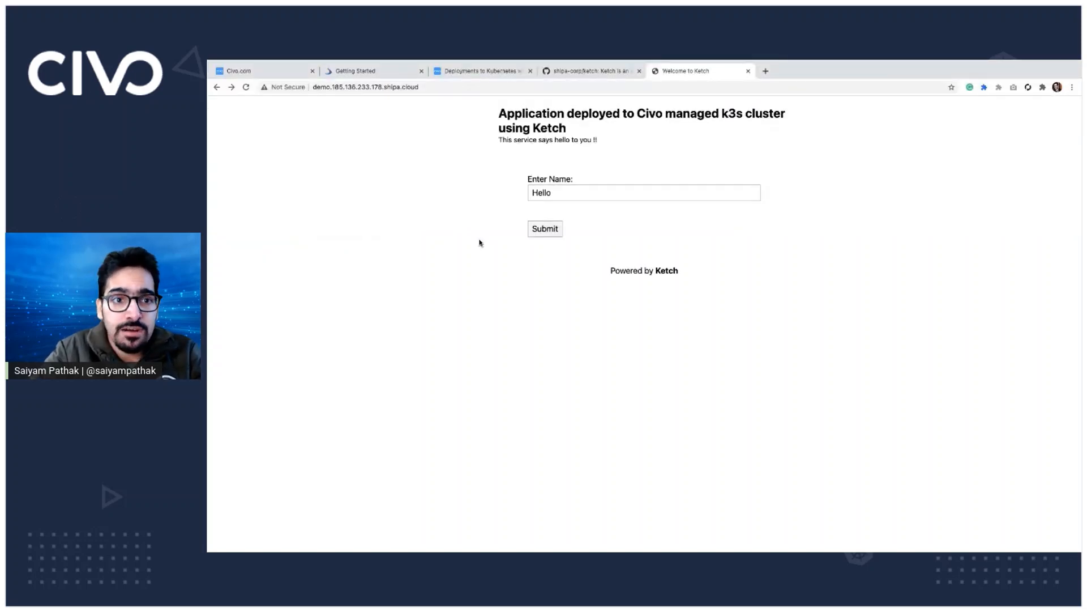
Go to the Ketch tutorial tab and scroll past the ketch.yaml example to 'Ketch CNAME edit'
click(478, 71)
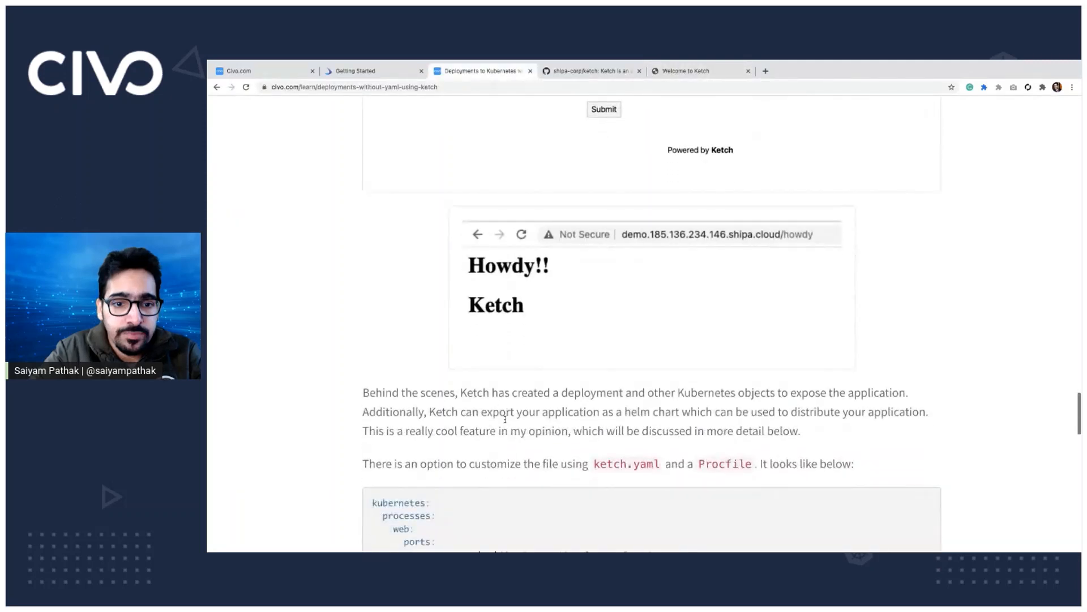
scroll(down, 3)
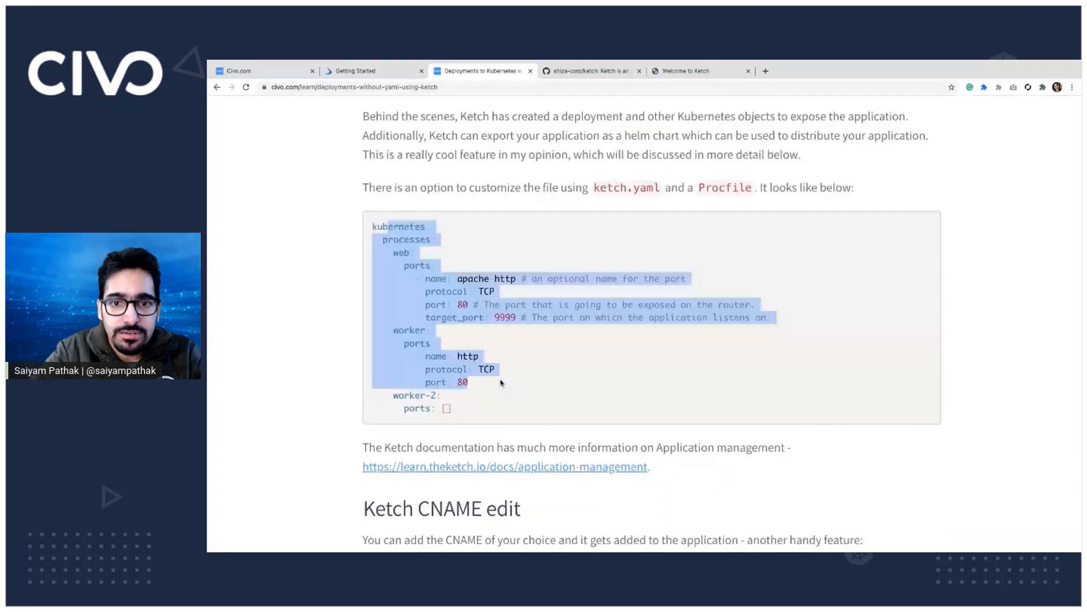
scroll(down, 3)
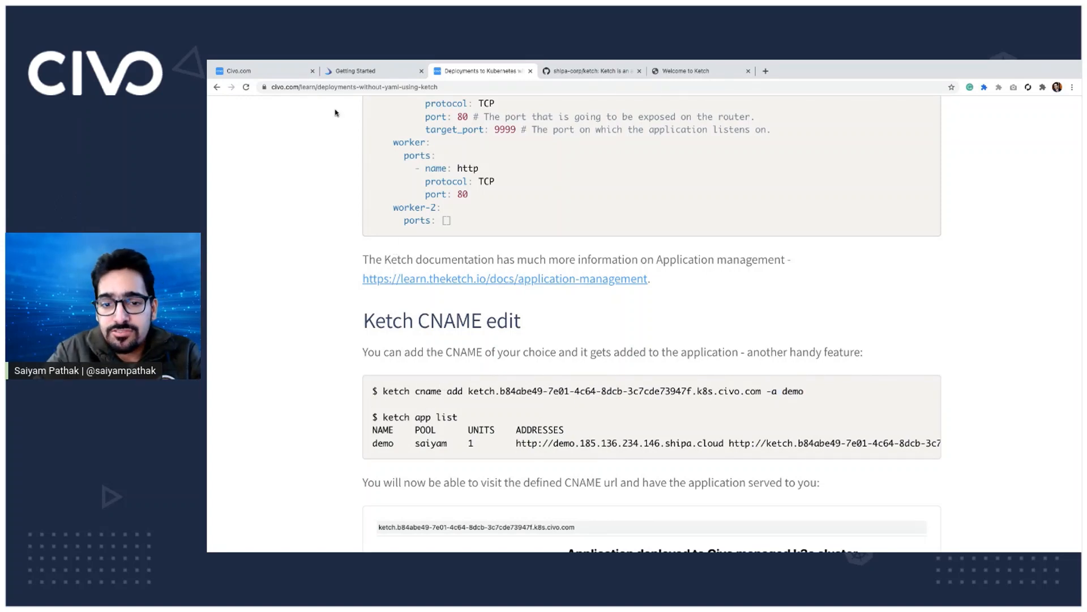
click(264, 70)
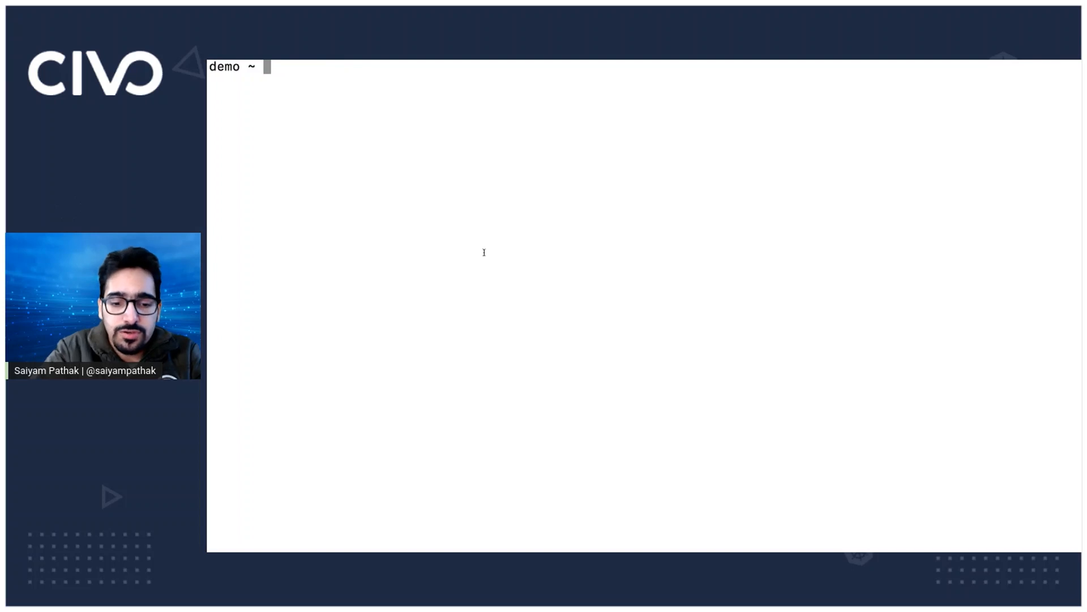
Add CNAME fb54c6ea-e9a5-4bda-8a05-e68115ac21d0.k8s.civo.com to app demo and select the new address
text(ketch add cnmae)
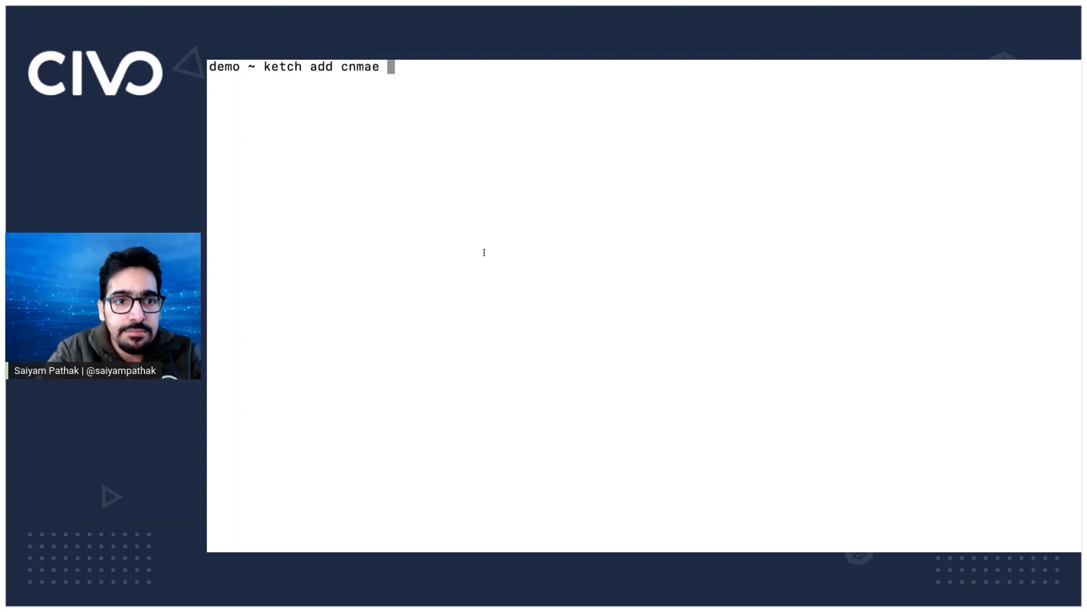
text(fb54c6ea-e9a5-4bda-8a05-e68115ac21d0.k8s.civo.com)
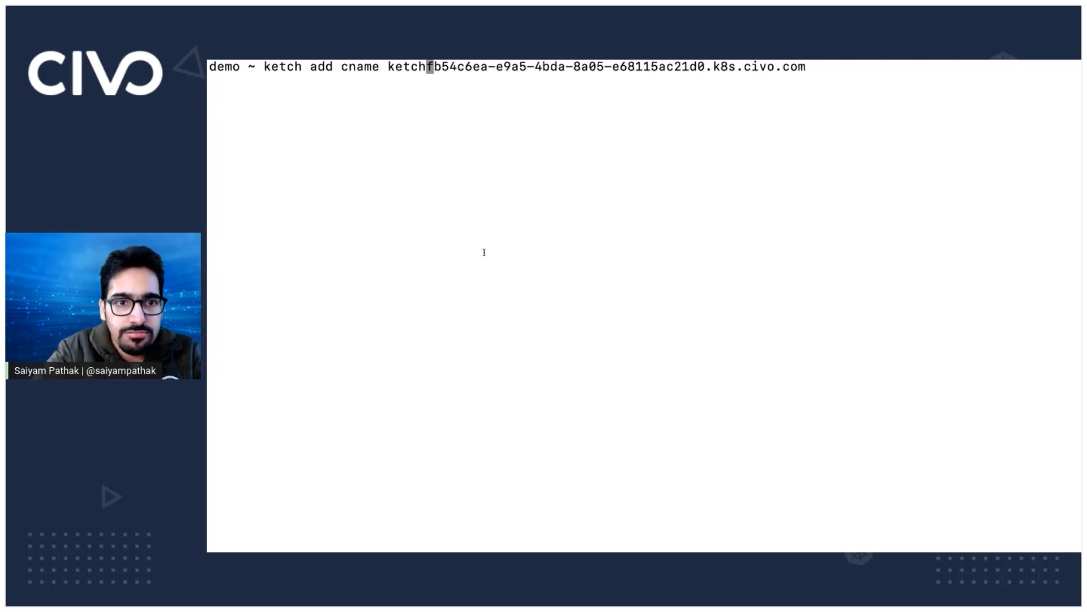
text(.)
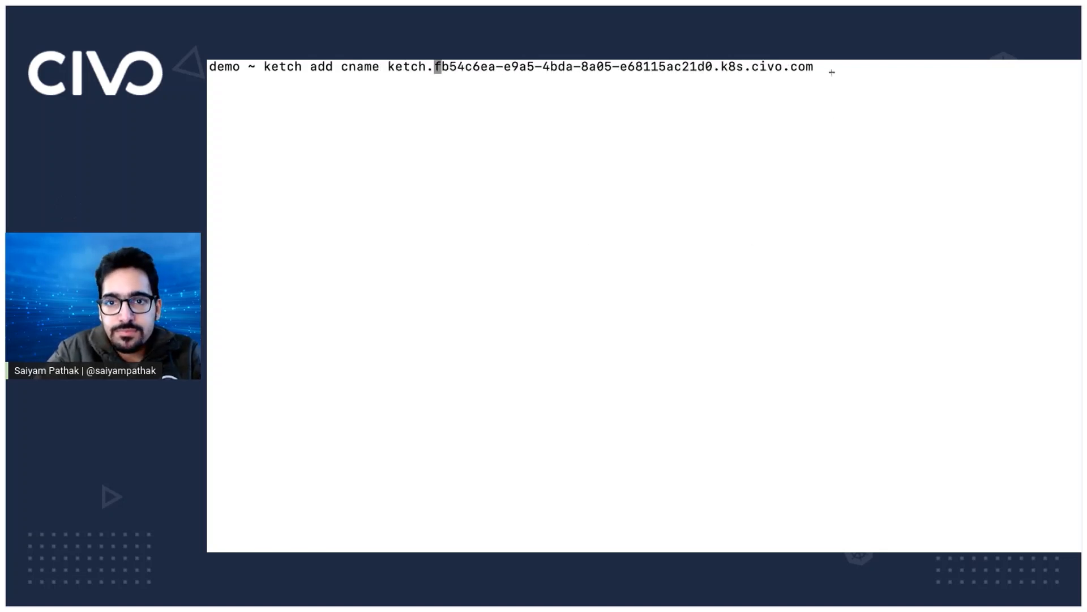
text(-a demo)
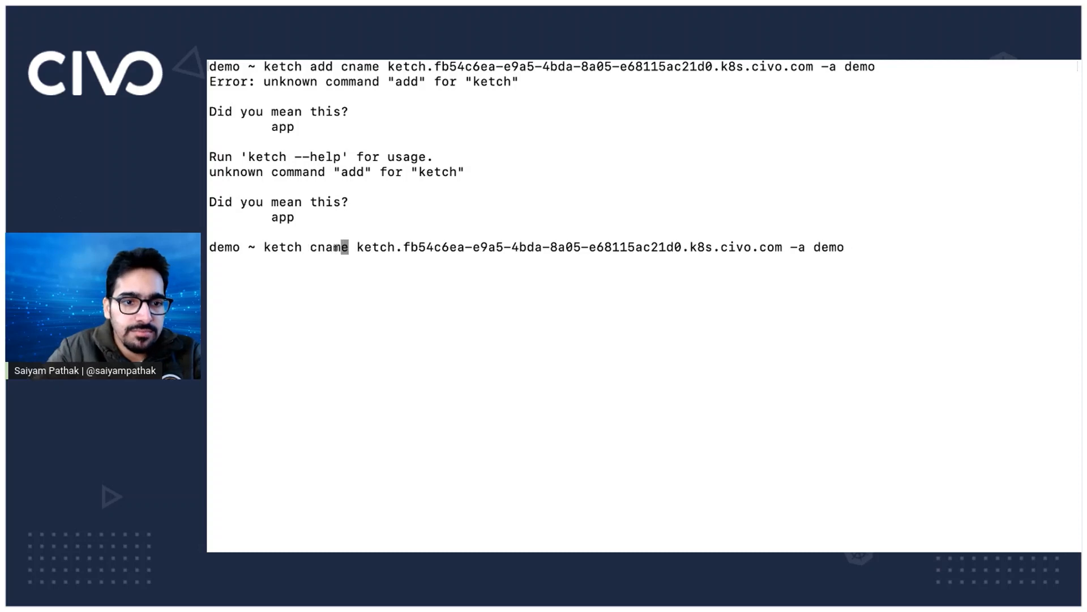
text(add)
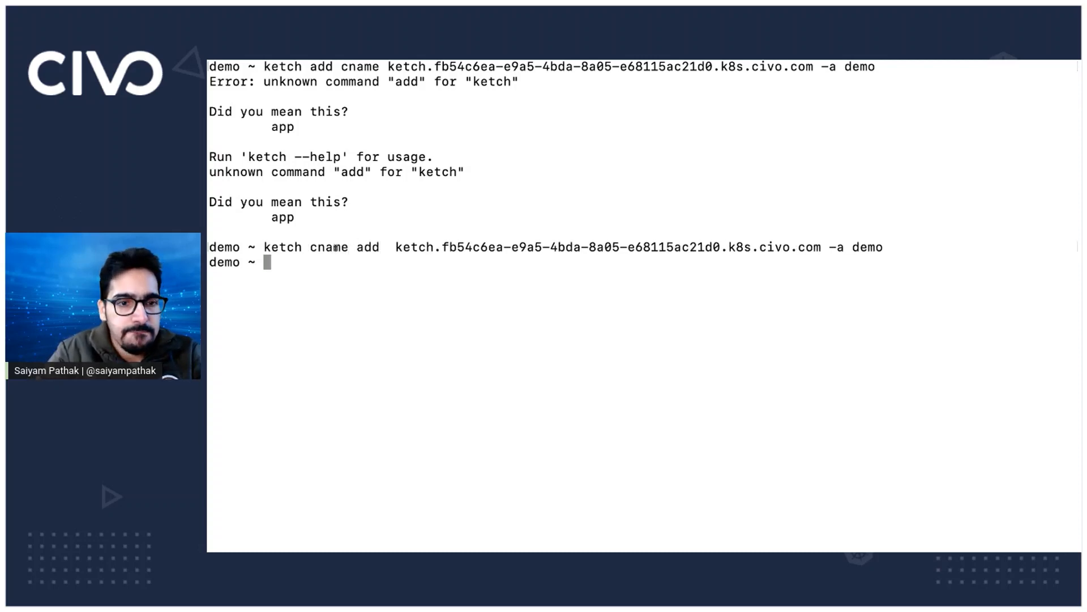
text(cat ketch.yaml)
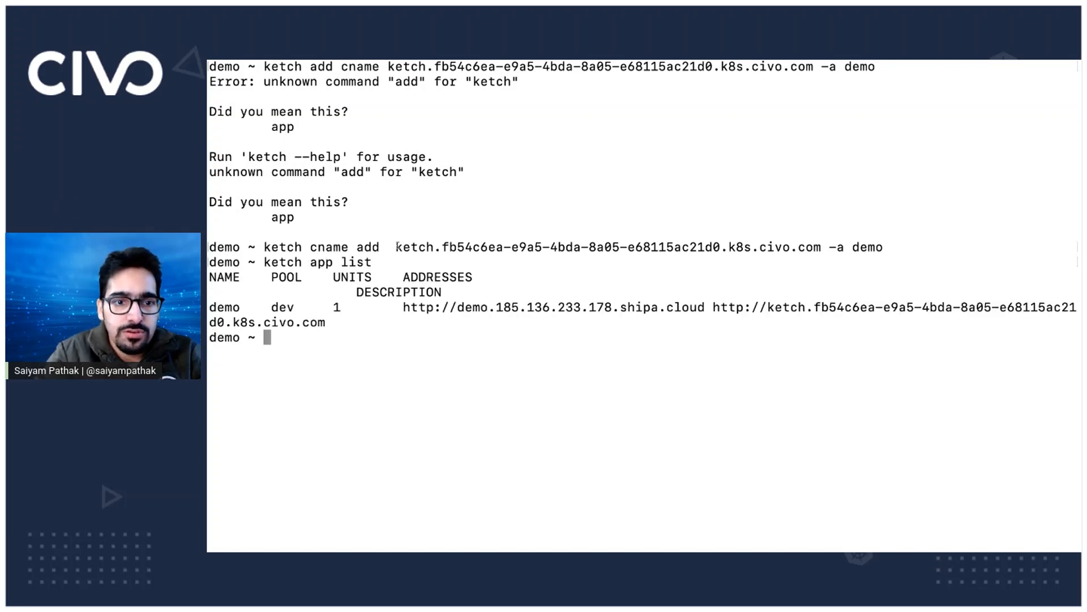
drag(395, 247, 884, 247)
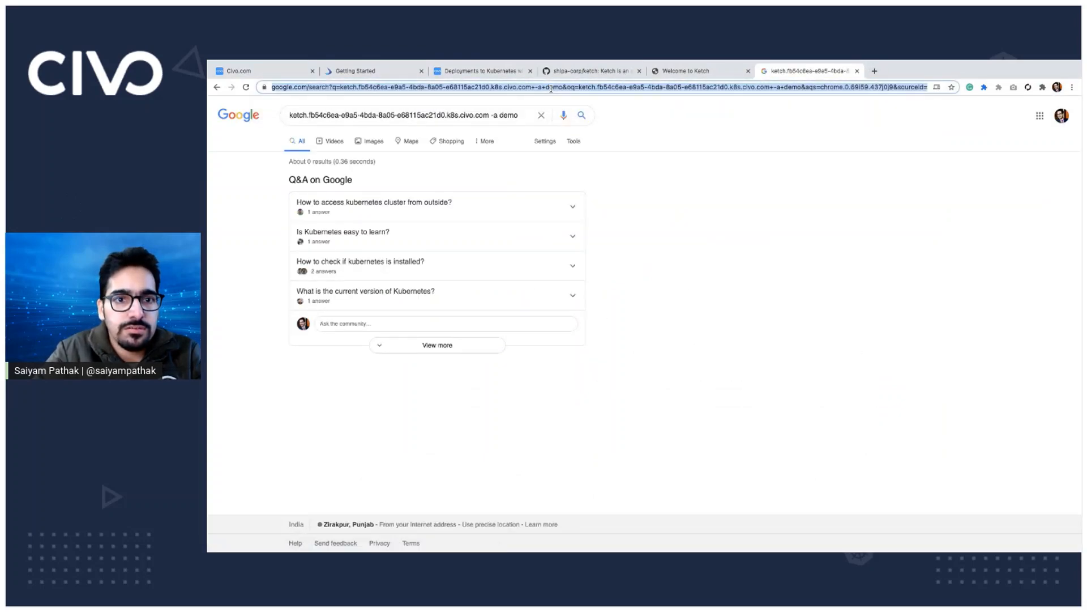
Open the demo app at its CNAME address, then scroll the tutorial to its CNAME example
click(547, 86)
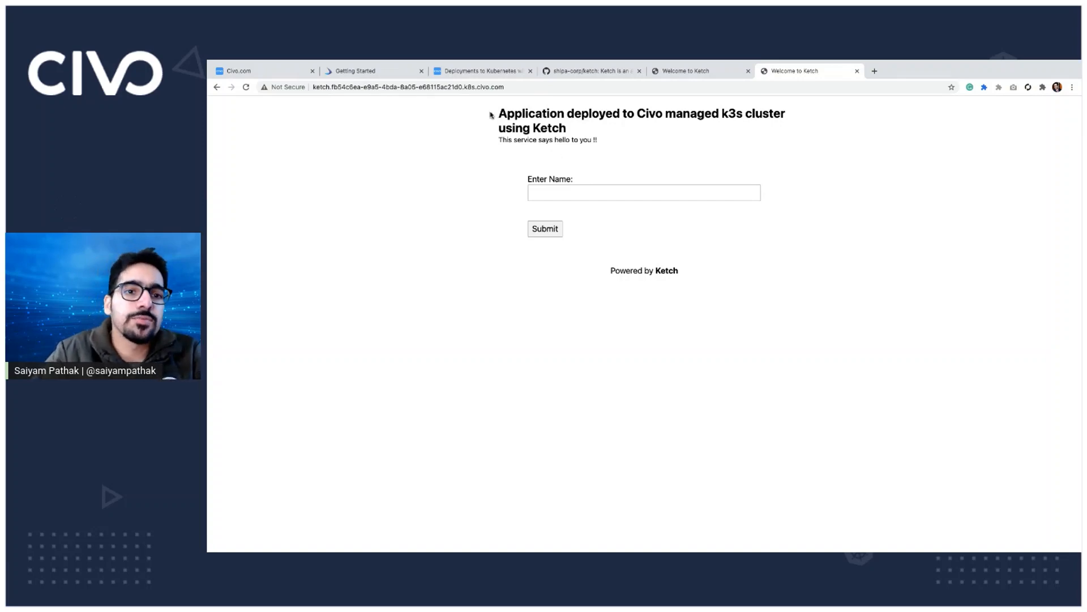
click(479, 70)
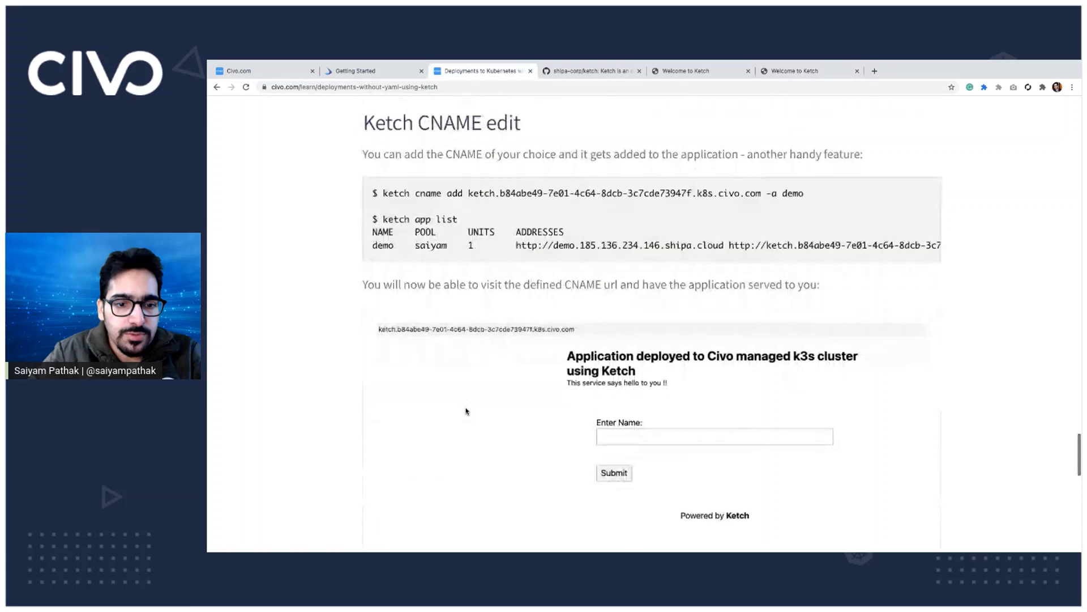
scroll(down, 3)
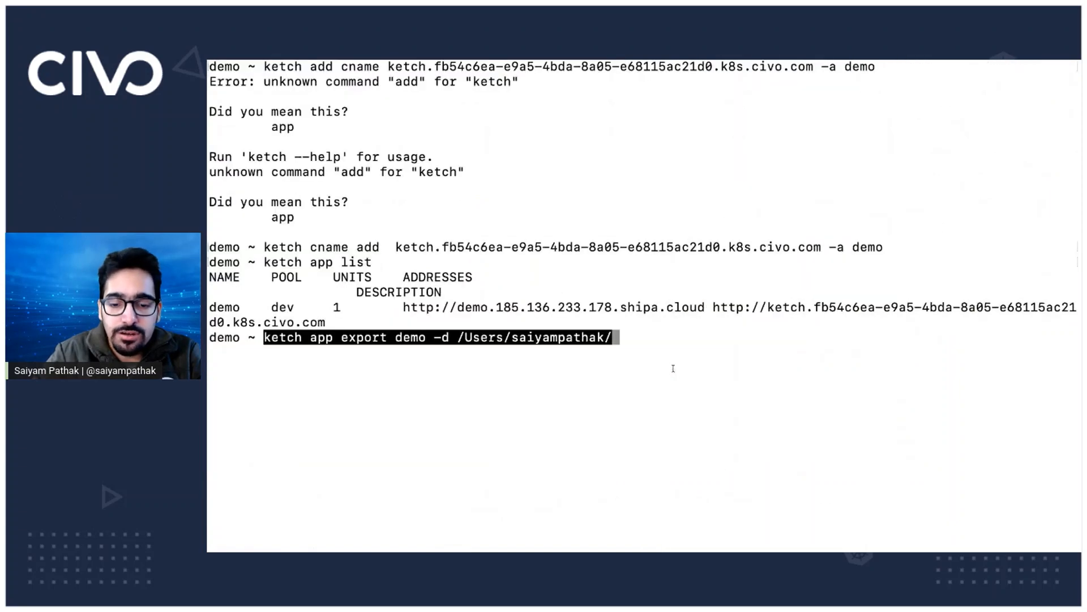
Export demo as a Helm chart into a test folder, list it and view Chart.yaml
text(test)
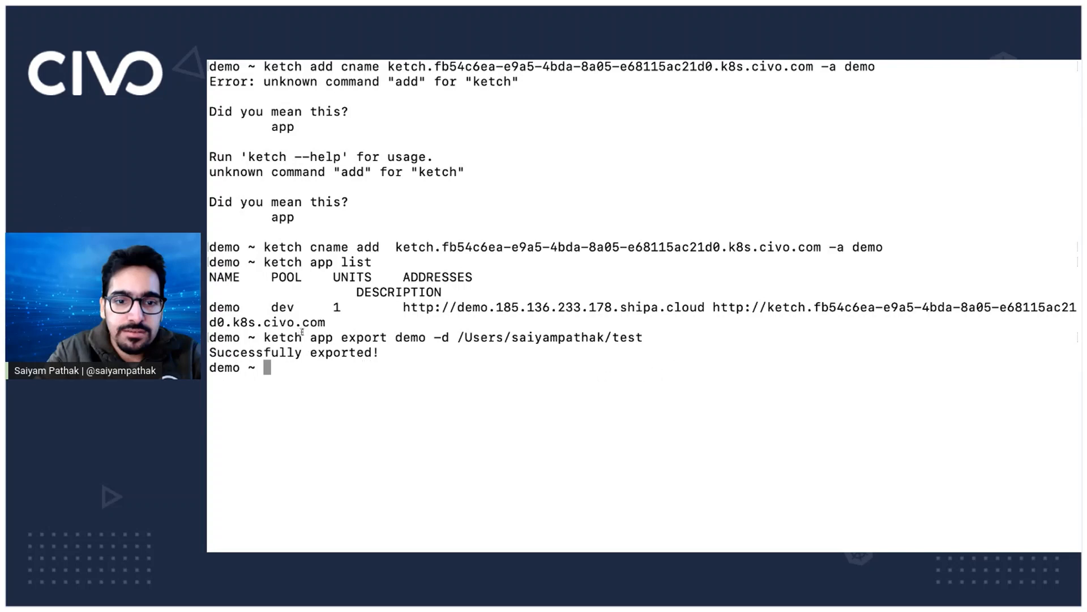
drag(463, 337, 644, 337)
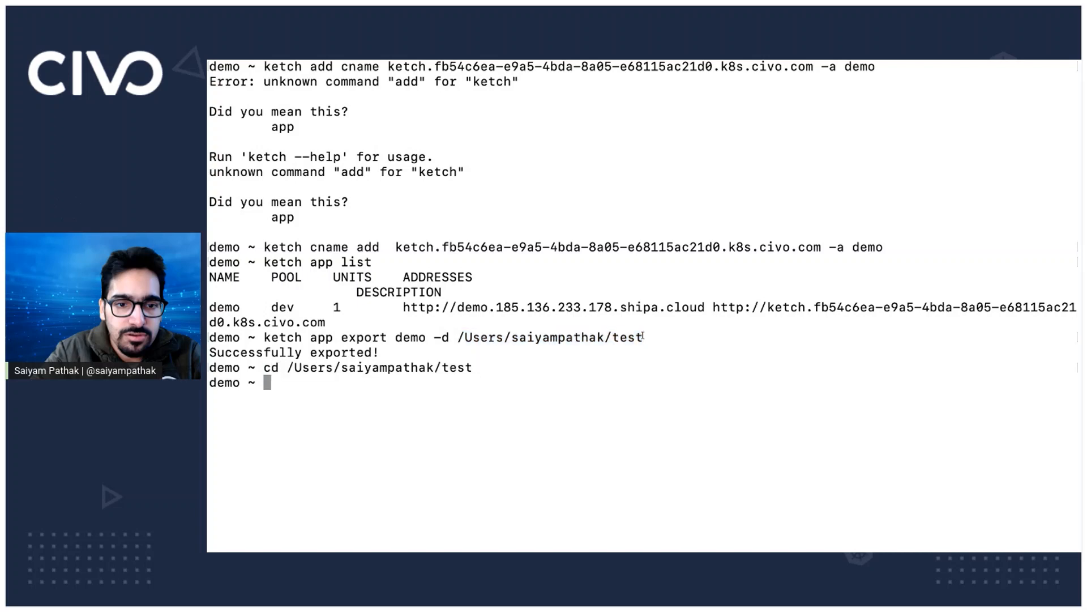
text(ls)
text(cd demo_18_Dec_20_15_07_IST)
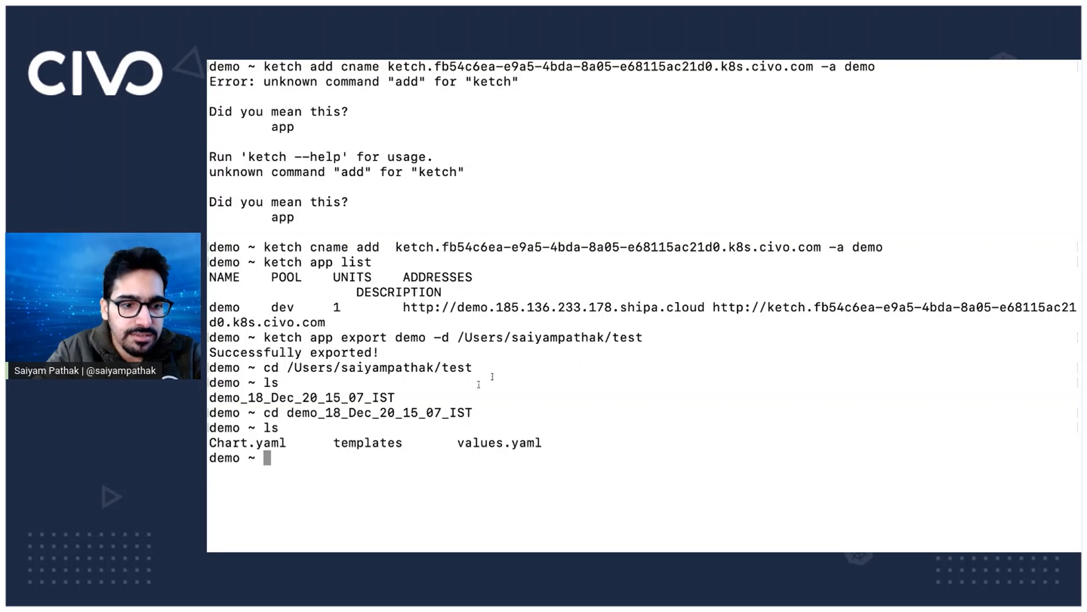
text(cat Chart.yaml)
text(cd templates)
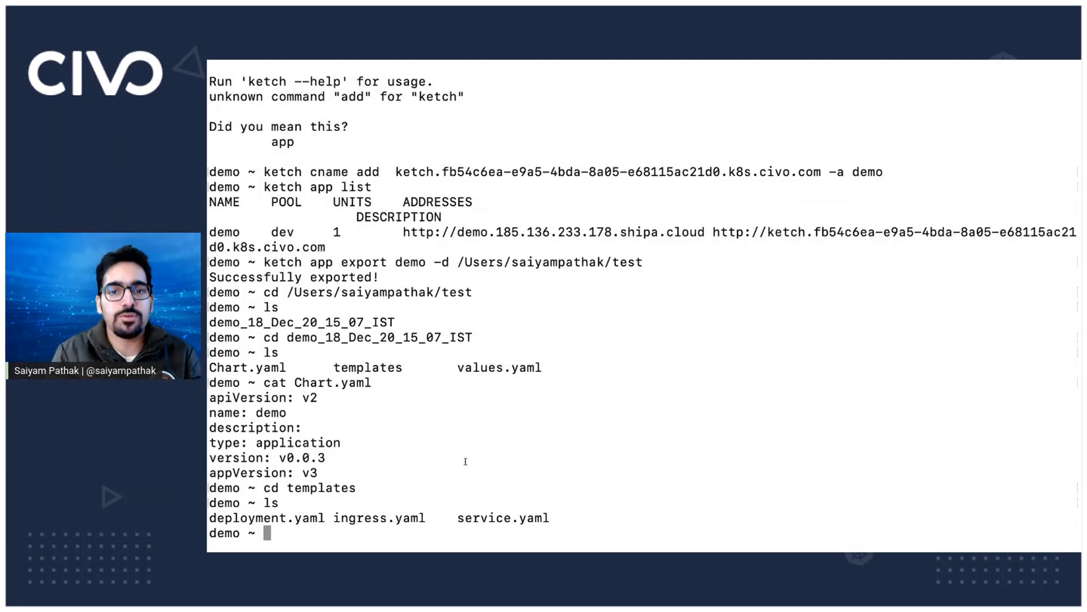
text(c)
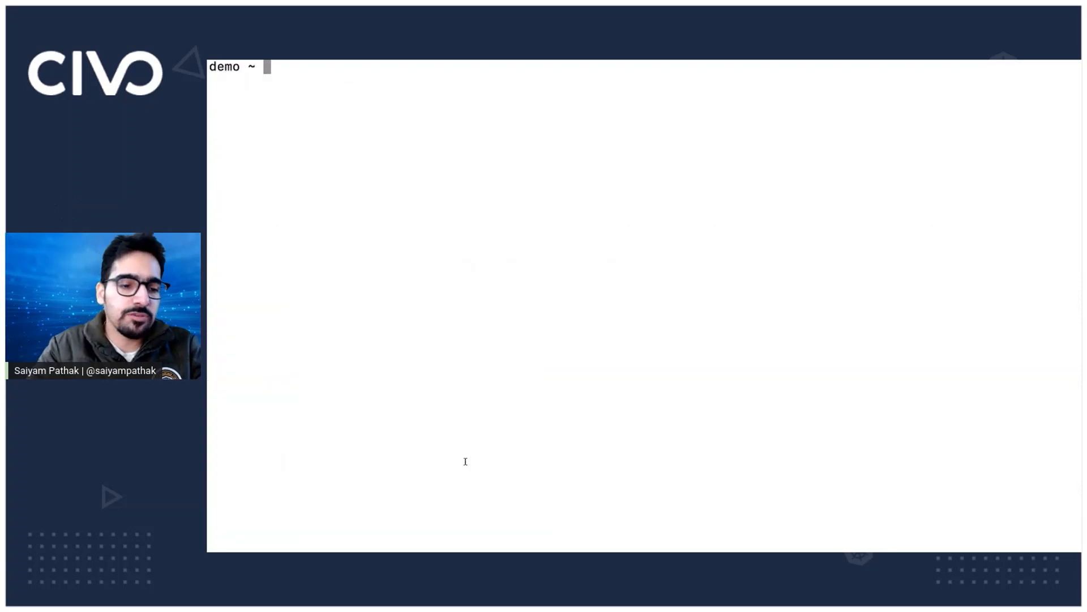
mouse_move(476, 410)
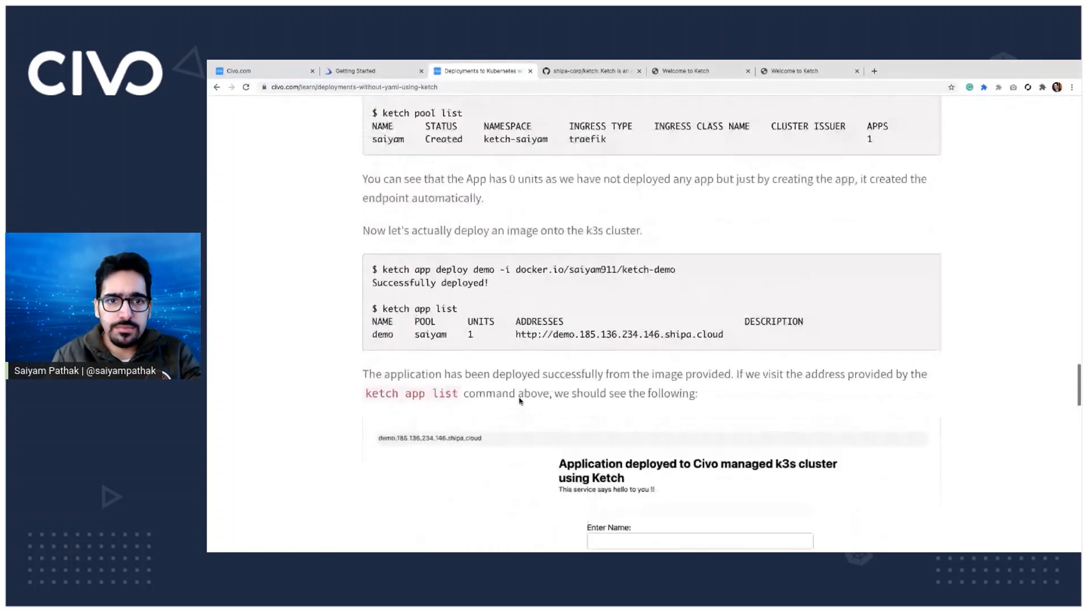
scroll(down, 3)
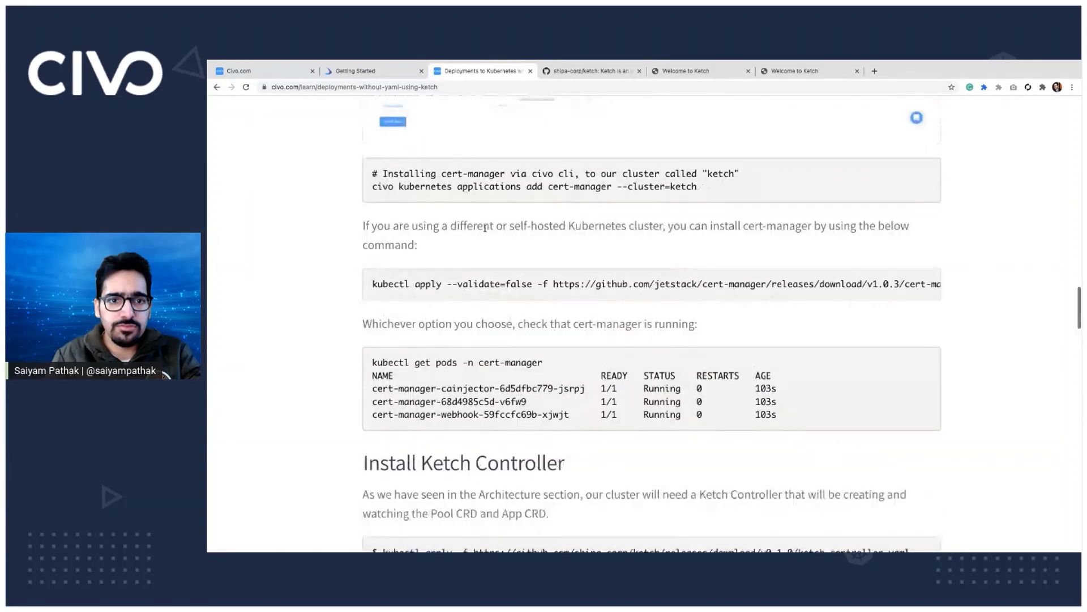
click(590, 71)
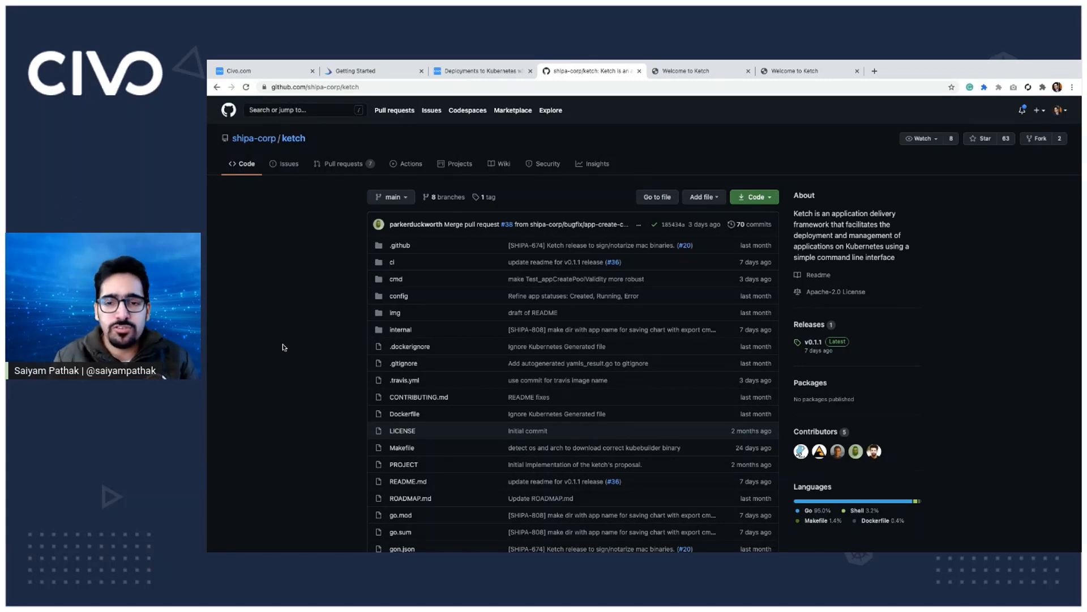
mouse_move(278, 311)
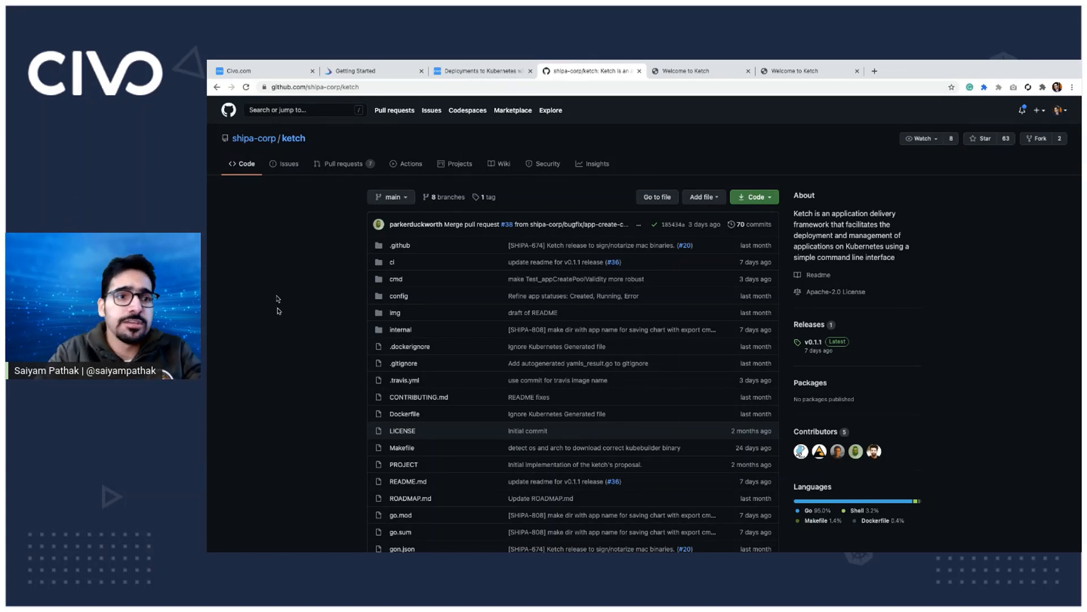
click(478, 70)
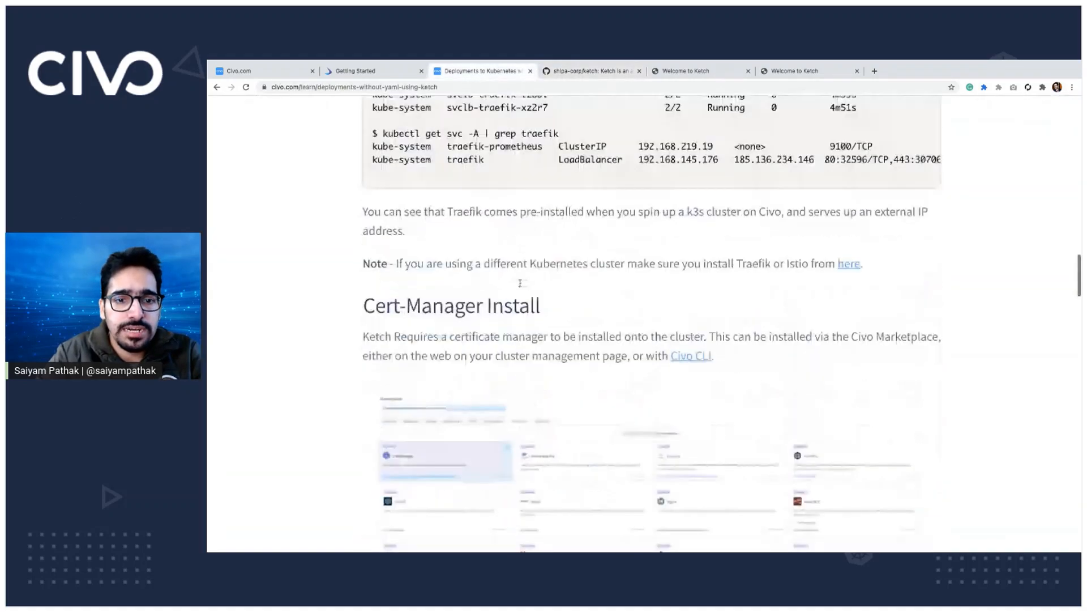